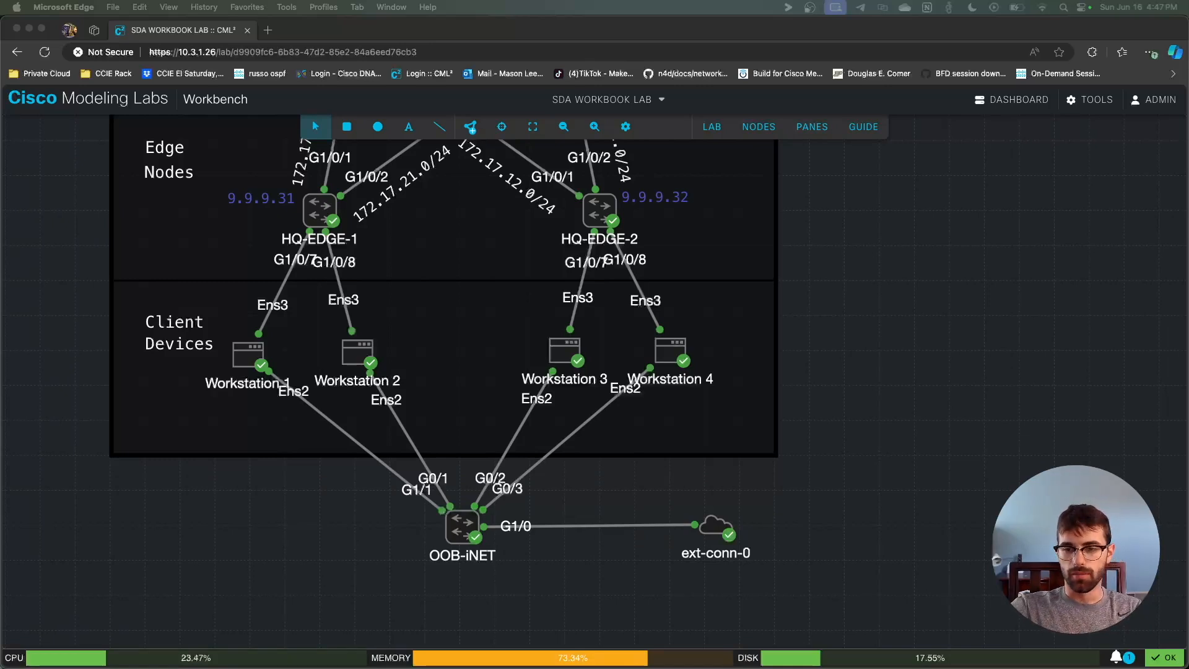
mouse_move(351, 464)
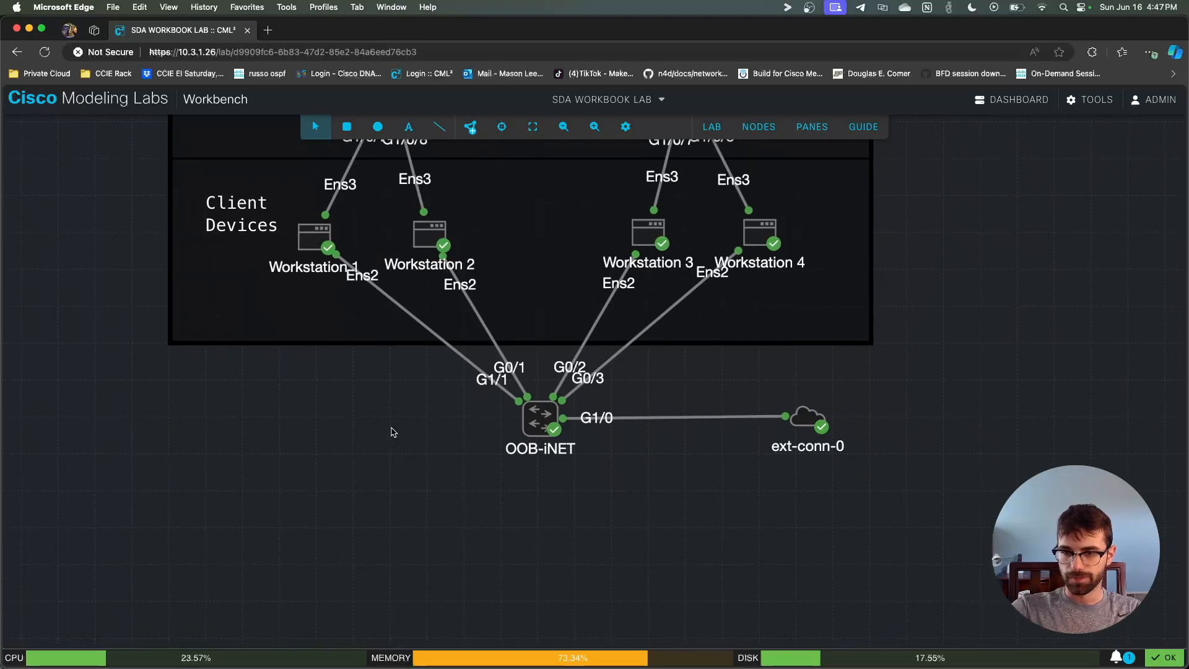
Launch a console on Workstation 1 and log in as user cisco
right_click(315, 233)
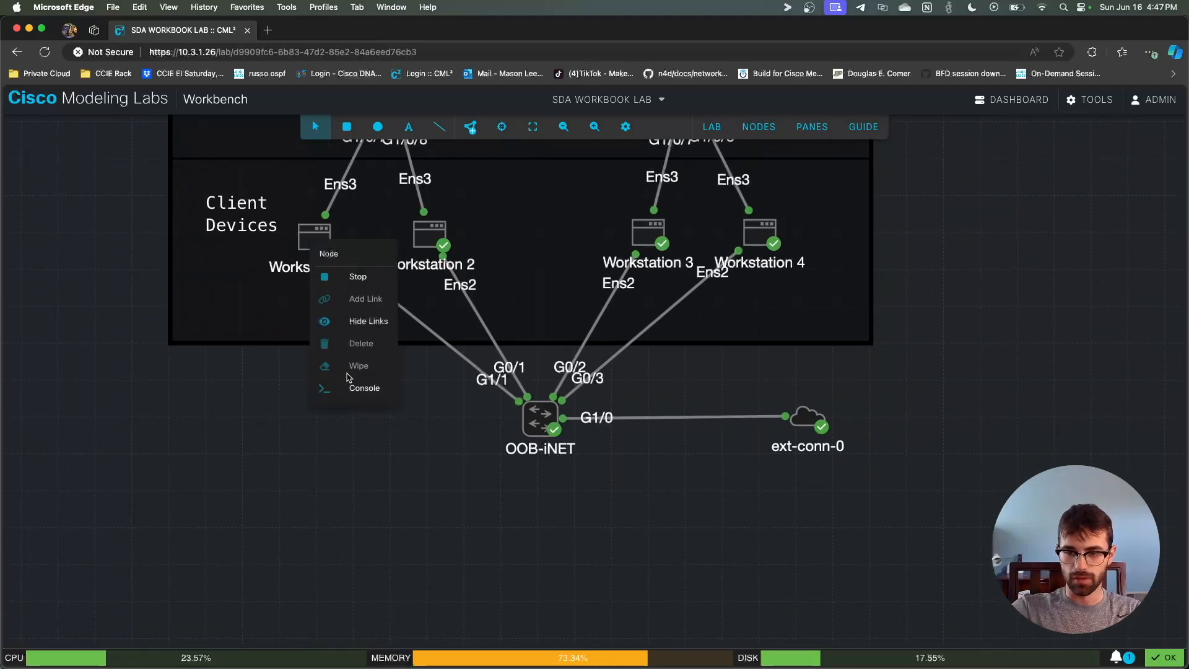
left_click(364, 387)
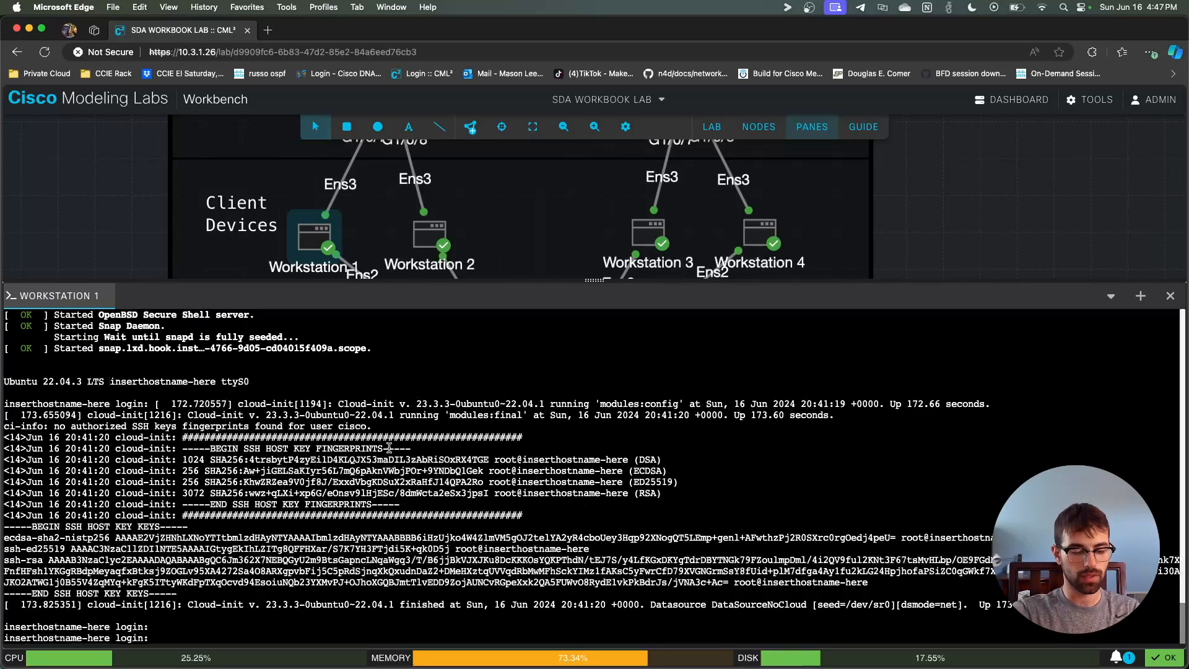
type("cisco")
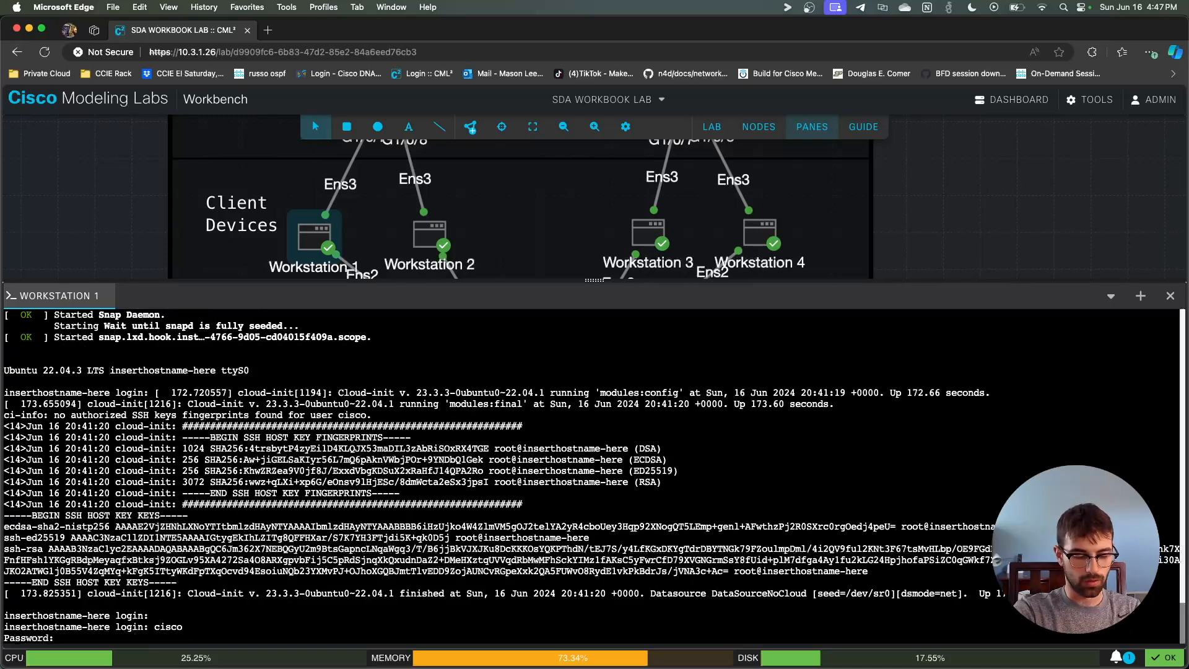
left_click(470, 126)
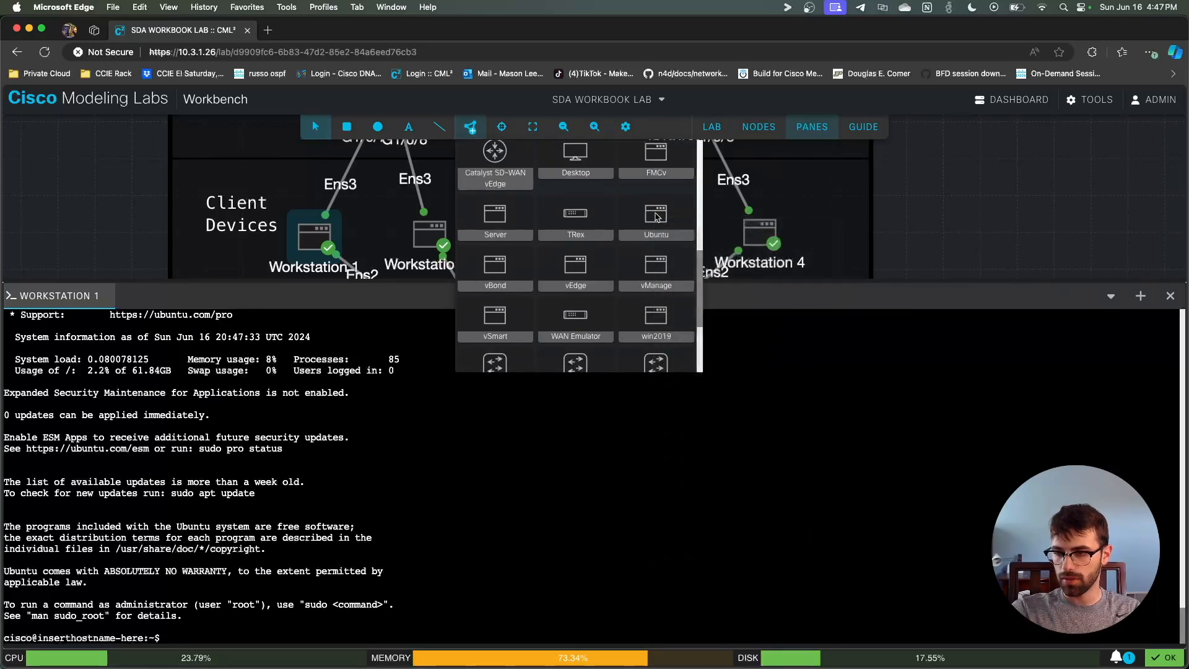
mouse_move(651, 216)
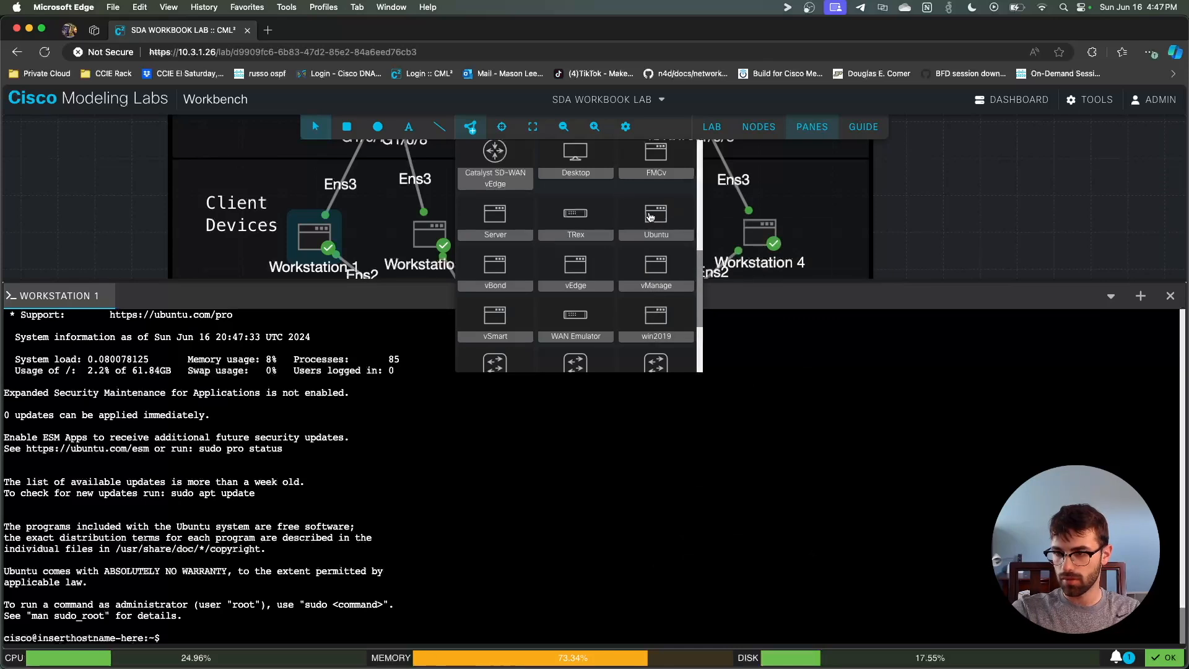
mouse_move(656, 217)
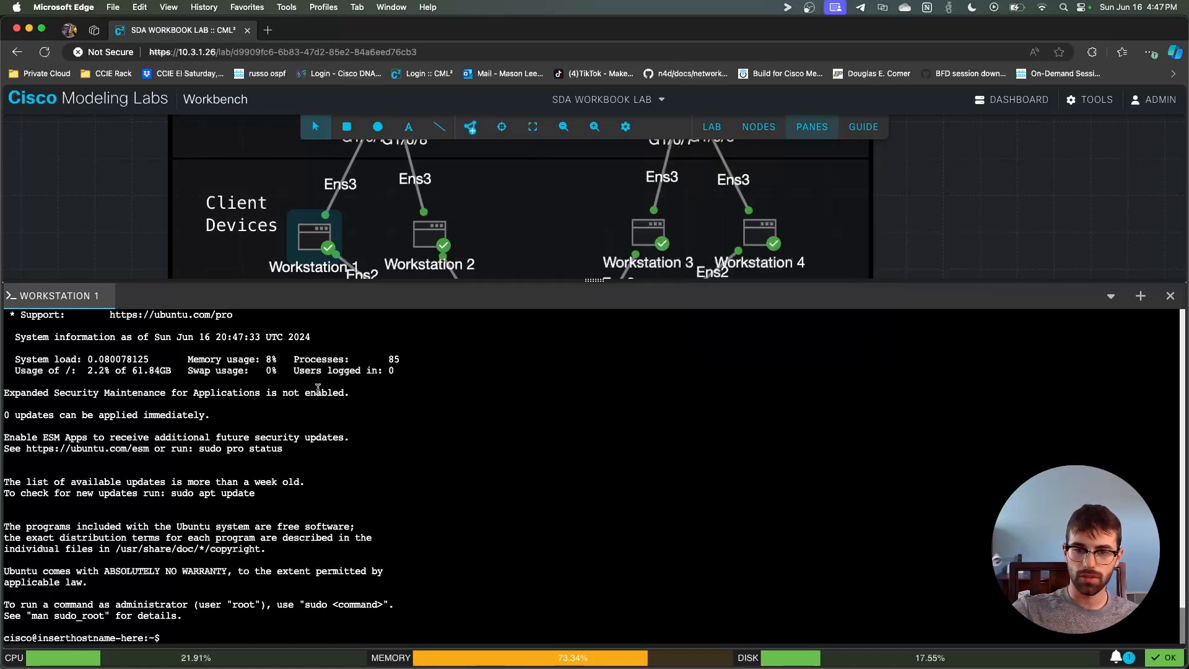
right_click(313, 235)
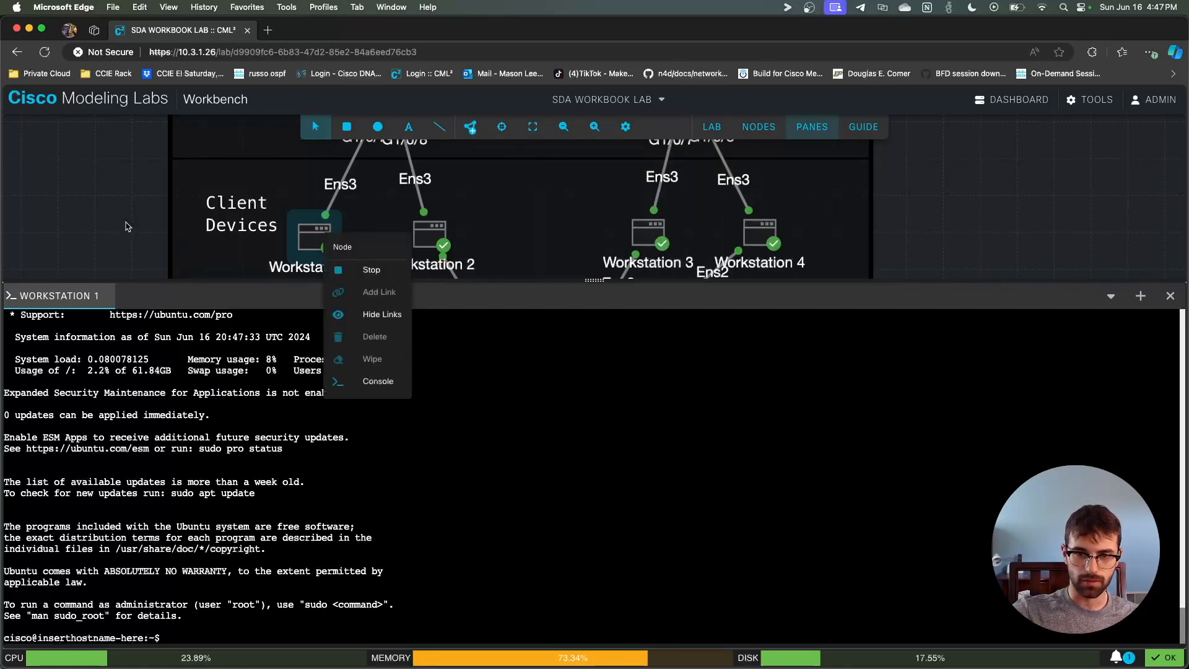
left_click(313, 235)
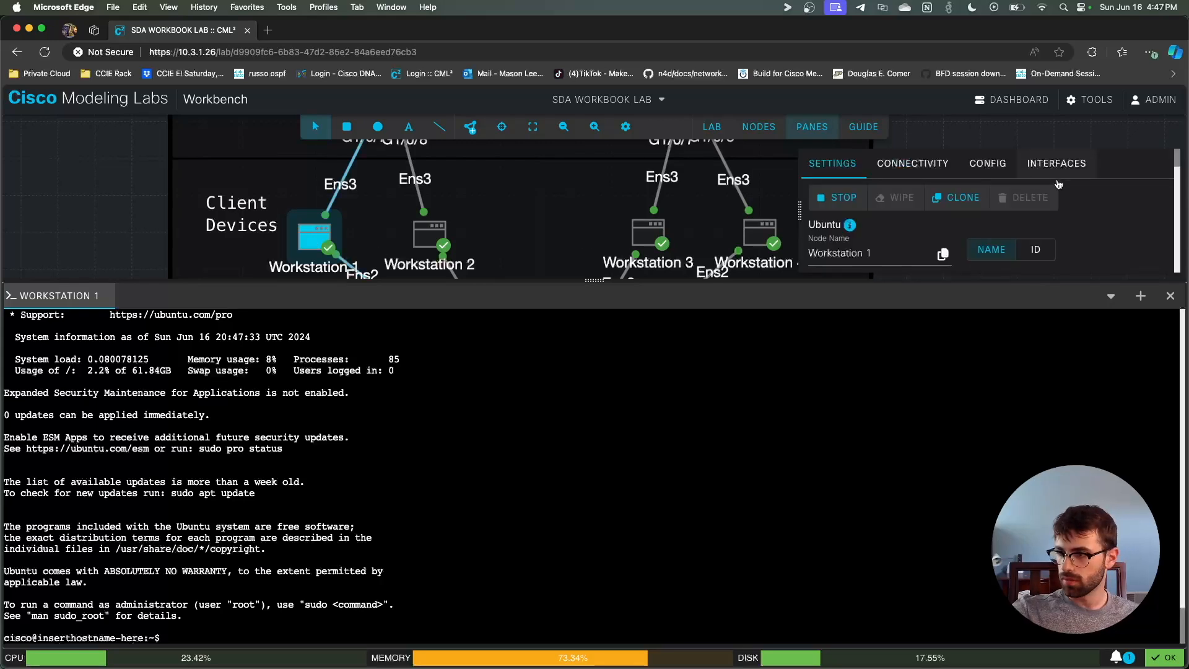
left_click(989, 163)
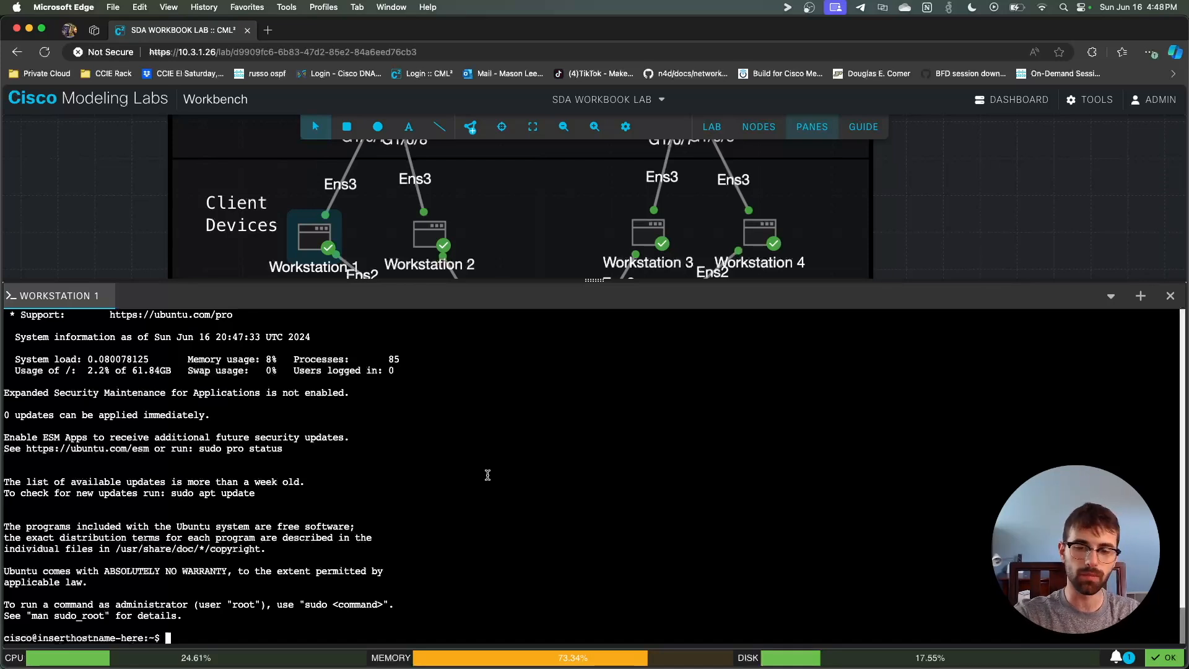
mouse_move(443, 476)
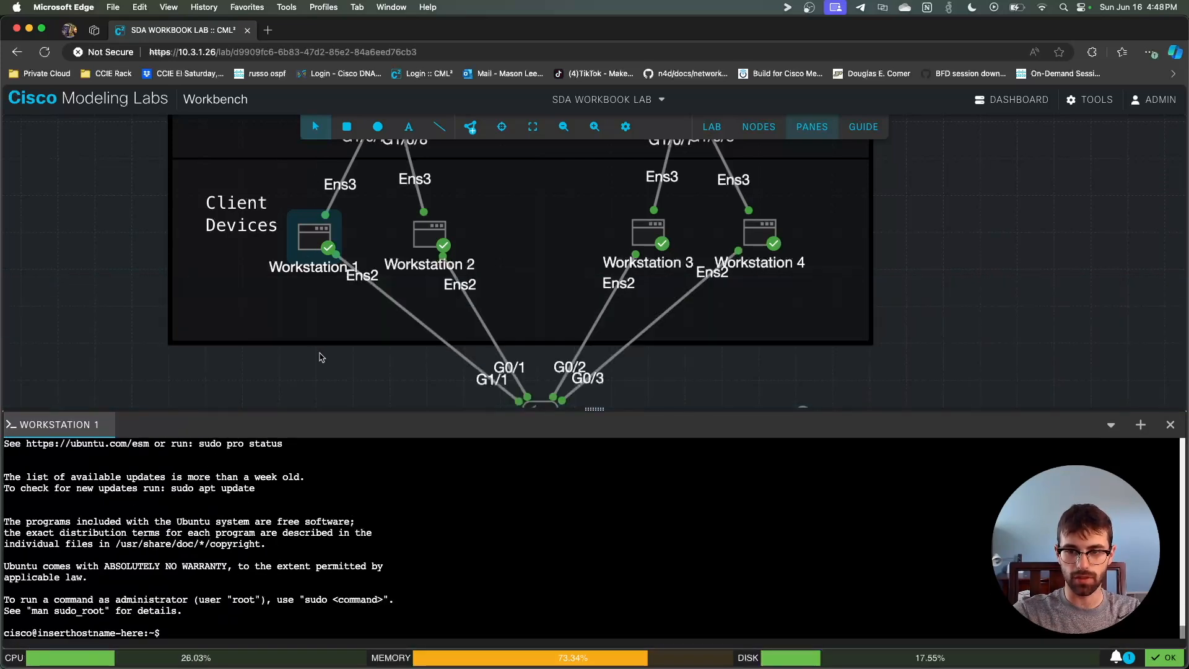
Inspect the ext-conn-0 connector and the Workstation 1 to OOB-iNET link details
scroll("down", 3)
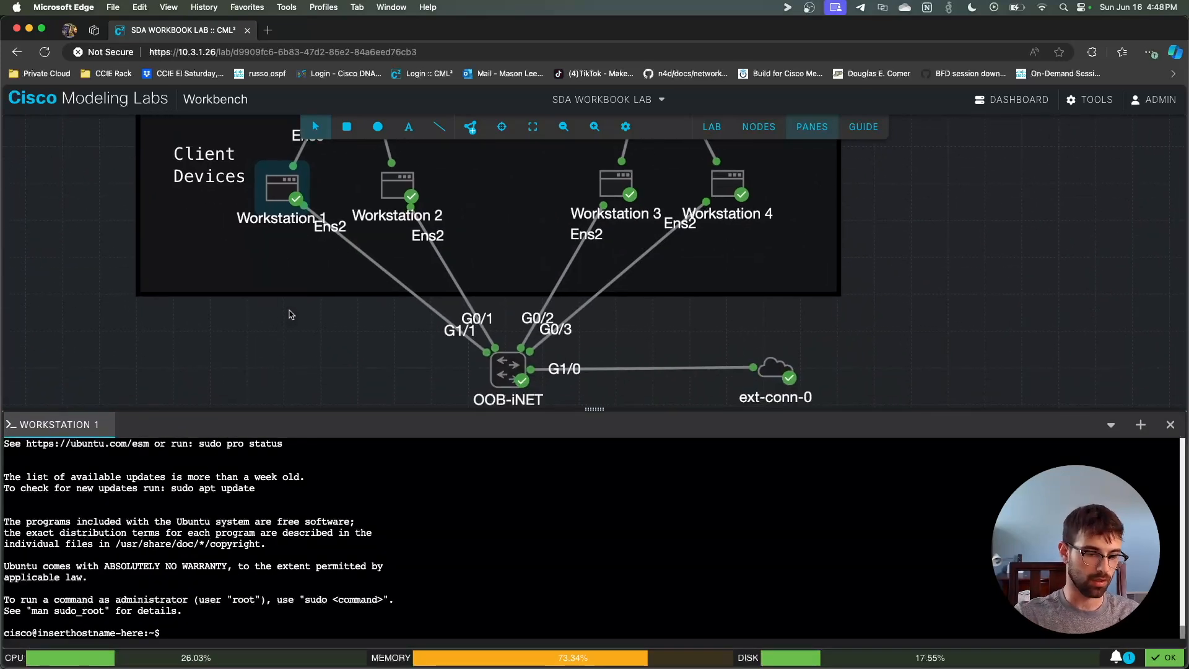
mouse_move(376, 277)
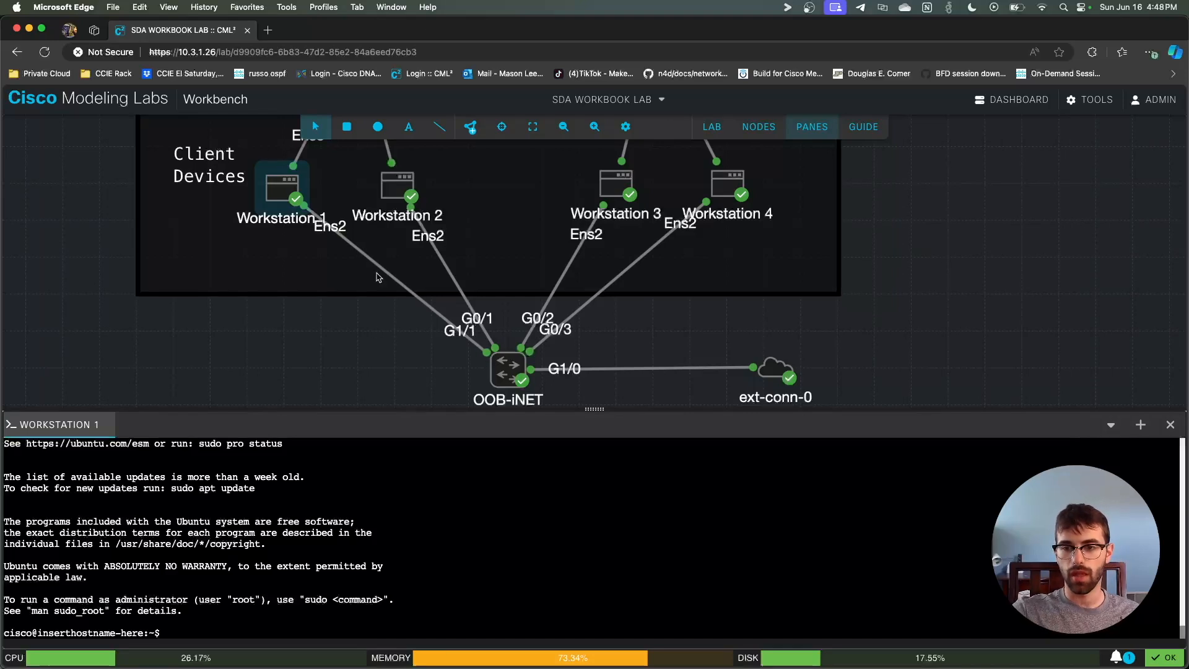
mouse_move(647, 395)
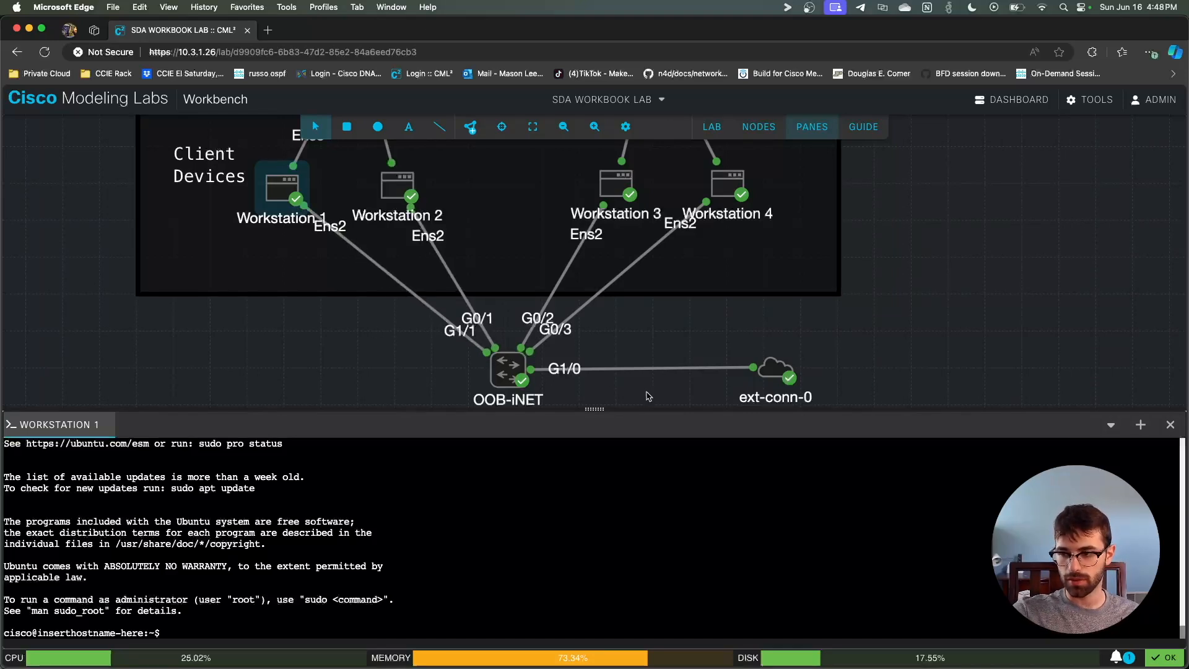
left_click(773, 369)
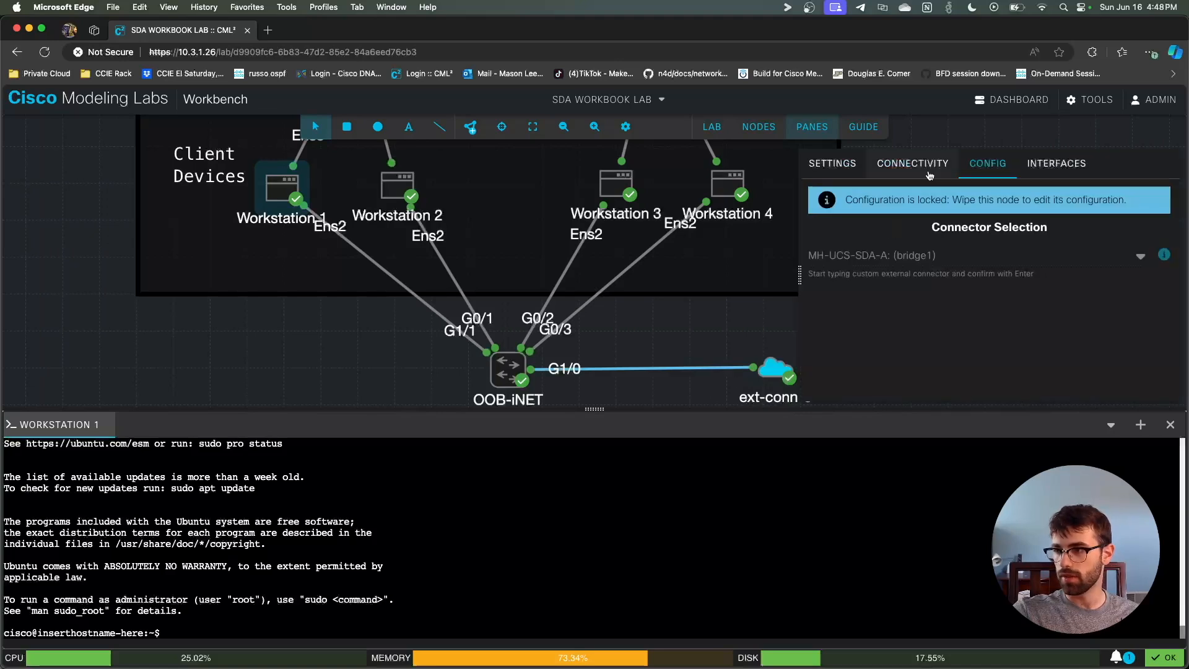
mouse_move(600, 352)
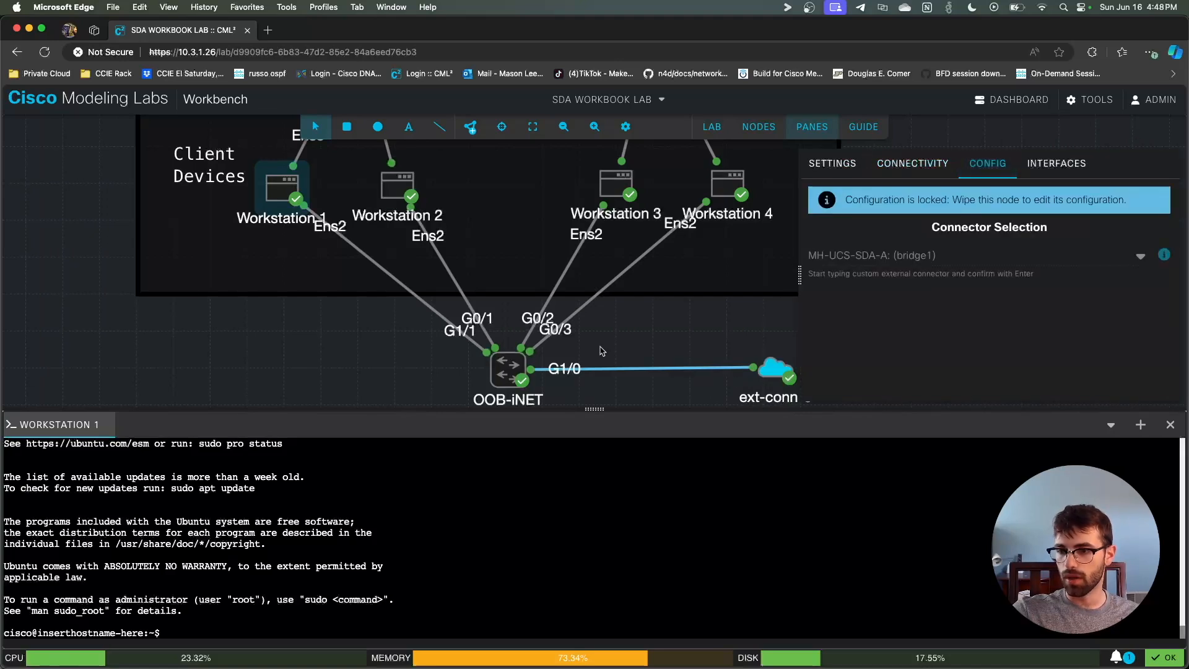
left_click(506, 369)
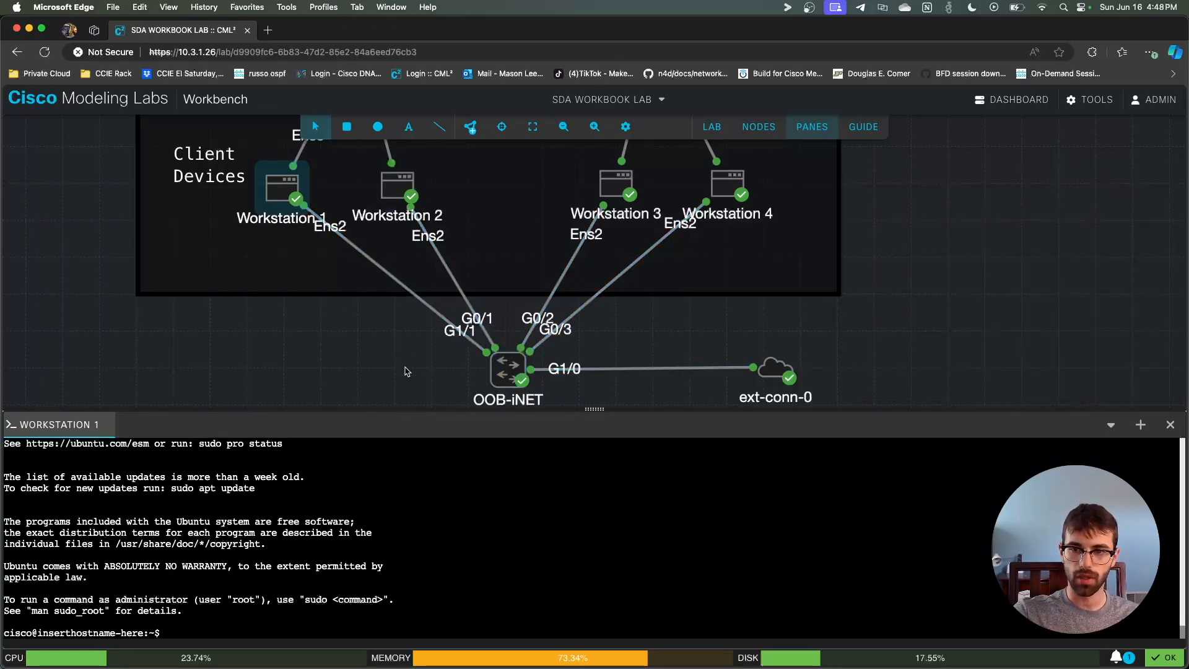
left_click(393, 287)
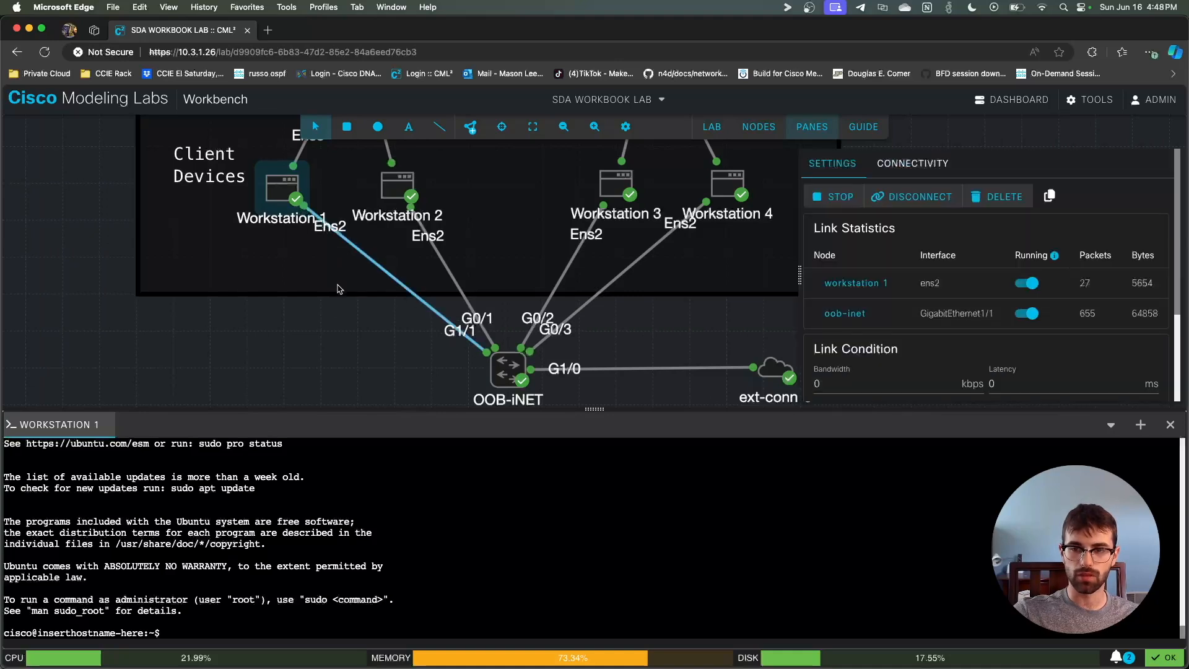
left_click(327, 345)
type("ip address")
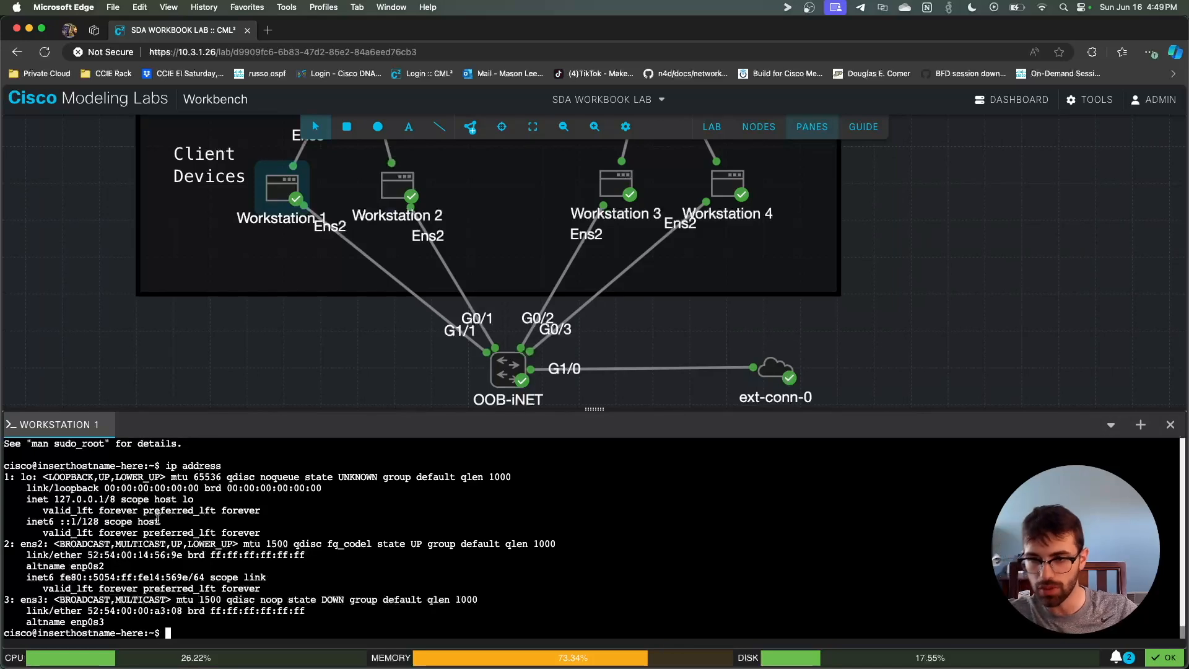
Cycle ens2 down and back up with sudo ip link set, then relist interfaces
type("ip l")
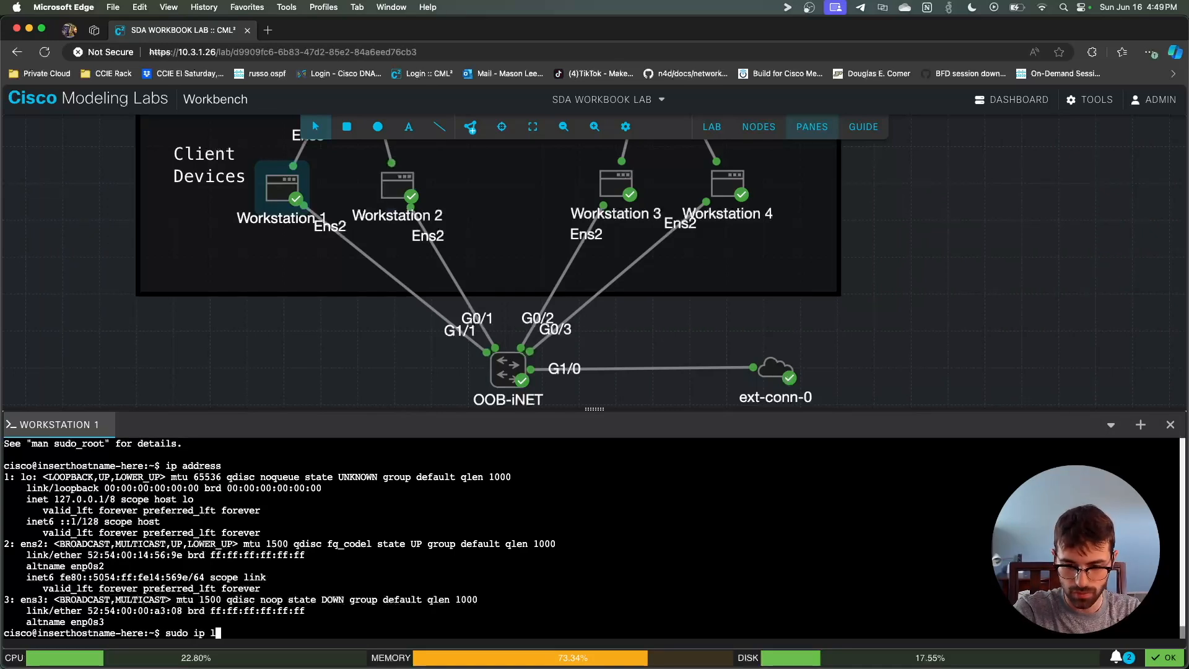
type("ink set ens2 dowbn")
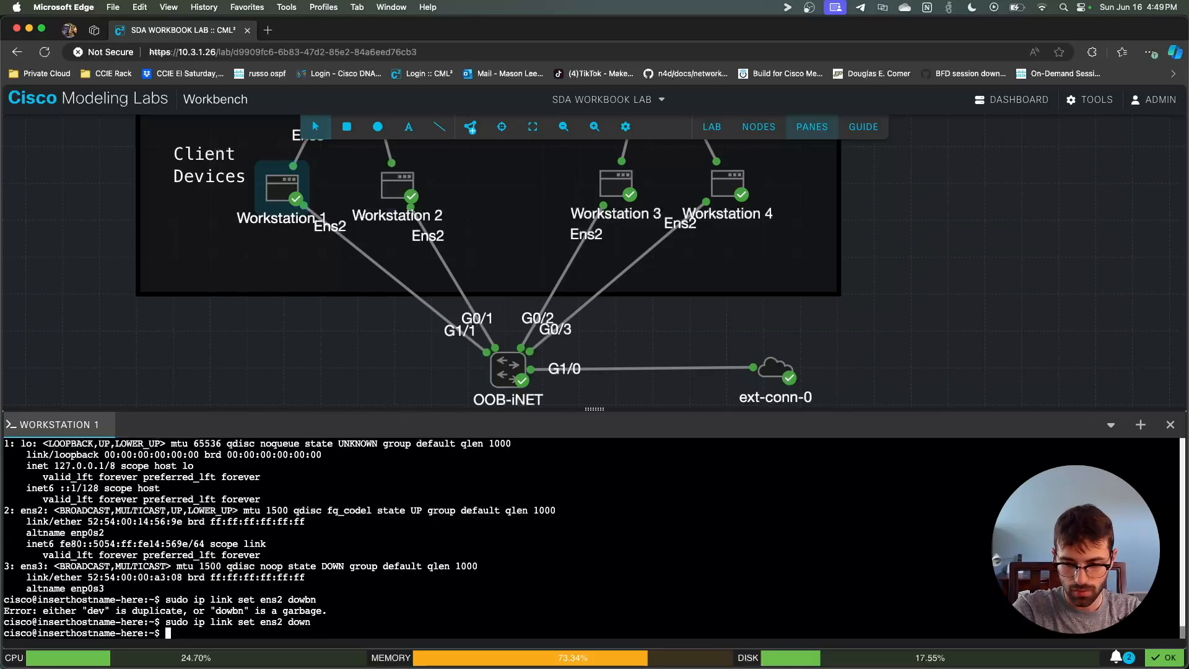
type("sudo ip link set ens2 up")
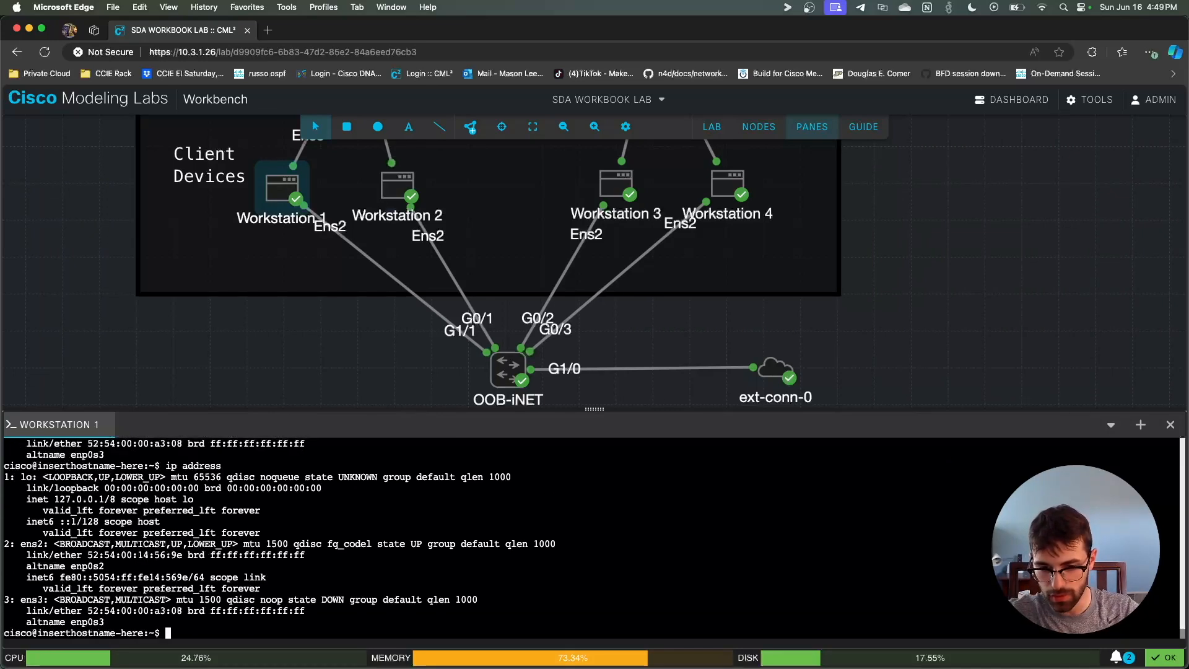
Bring up Workstation 1's node options to reach its settings pane
right_click(283, 192)
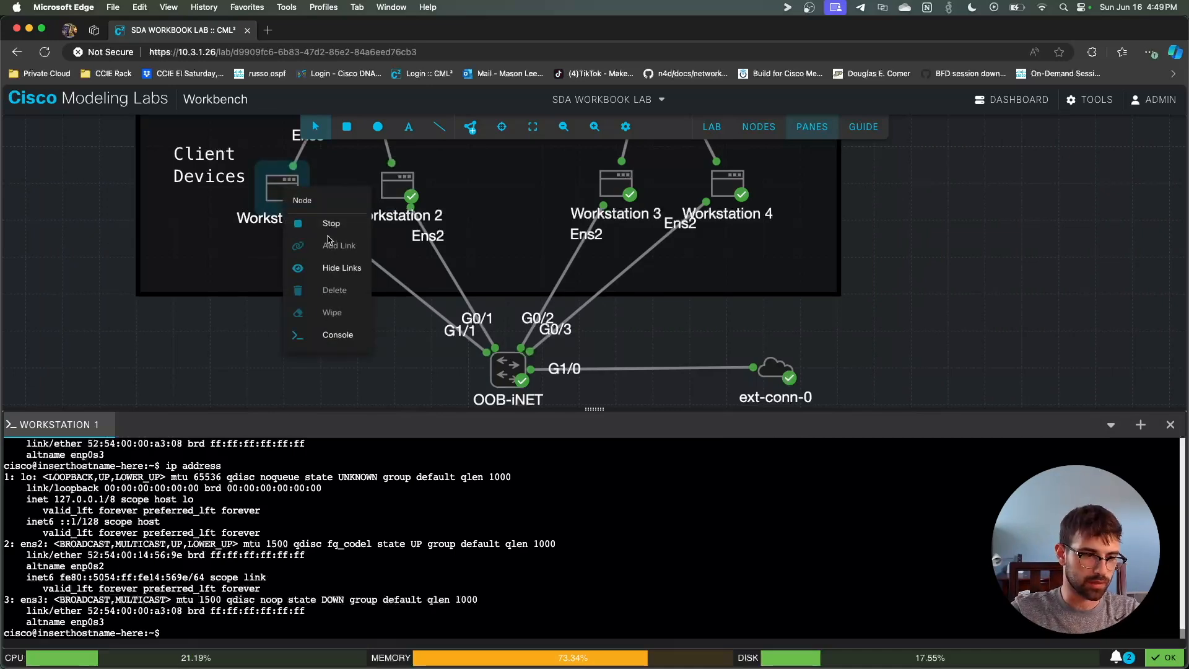
mouse_move(330, 233)
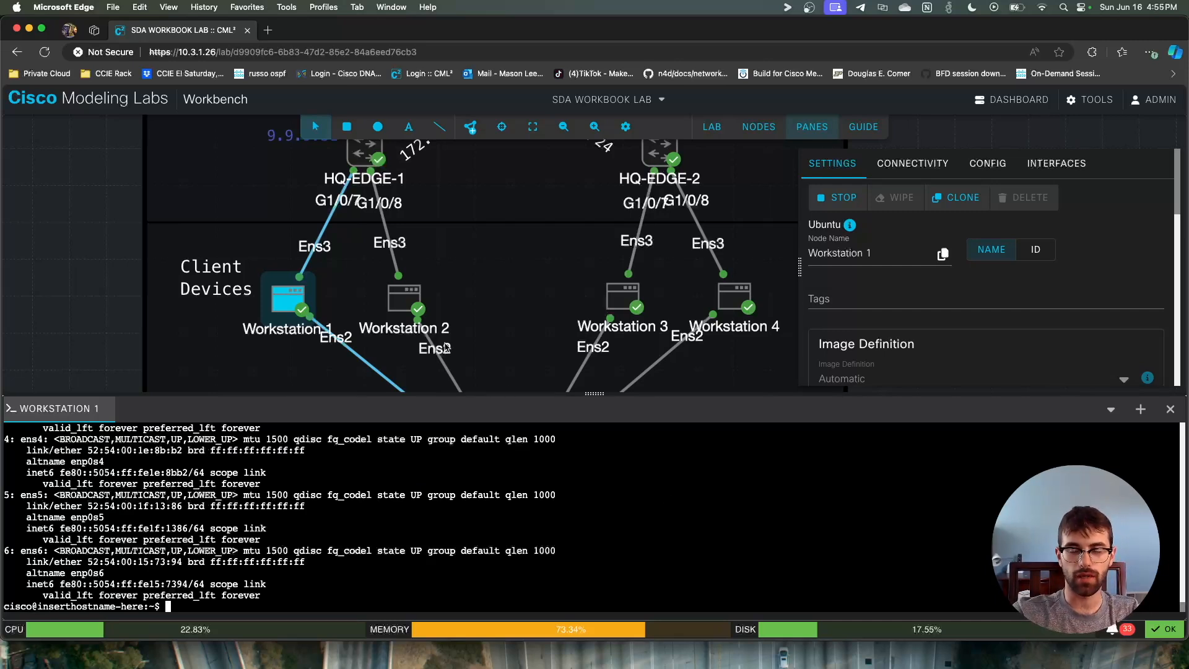
mouse_move(407, 485)
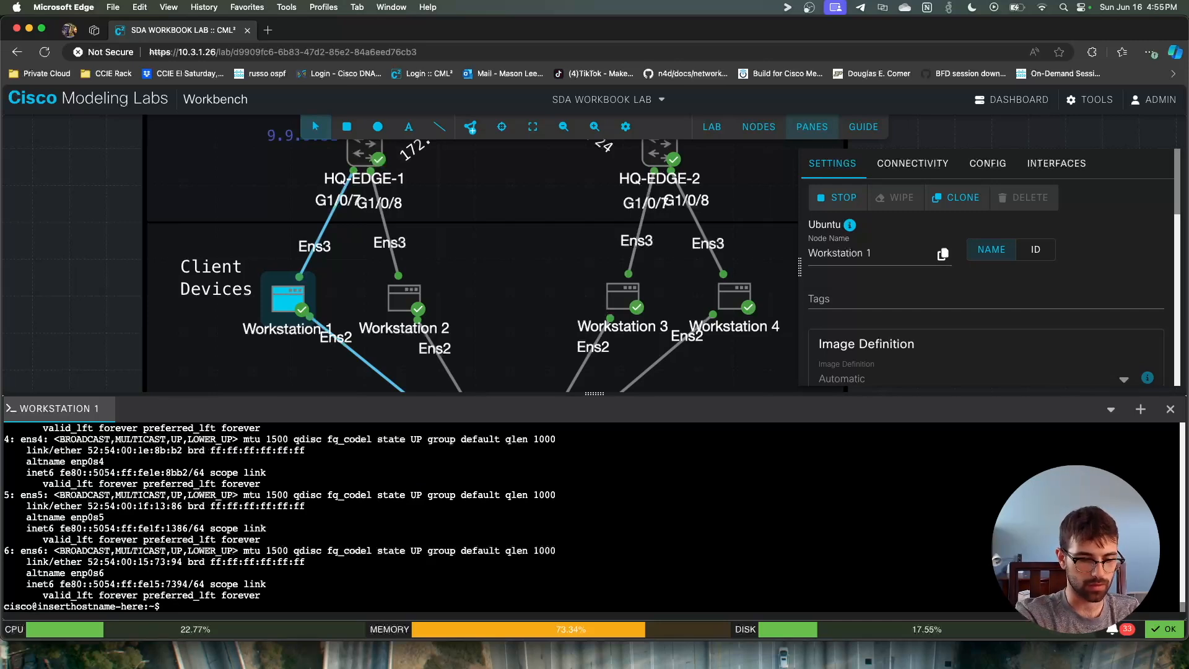
Ping 1.1.1.1 from Workstation 1 and review its ens2/ens3 links in the Interfaces tab
type("ping")
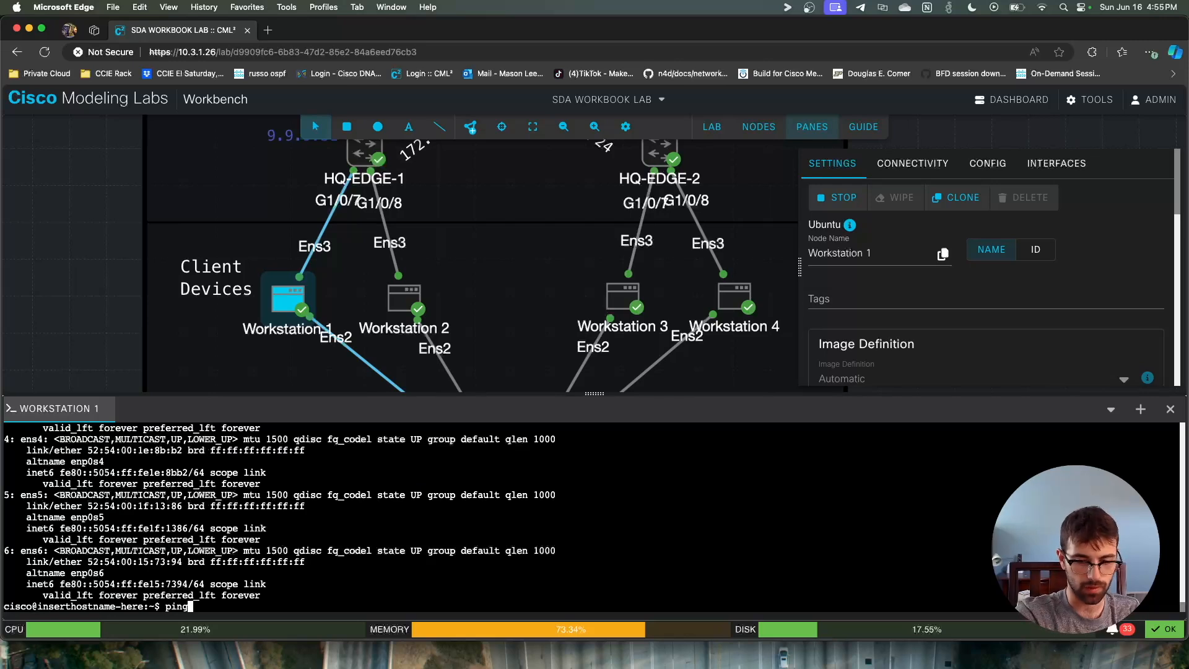
type("1.1.1.1")
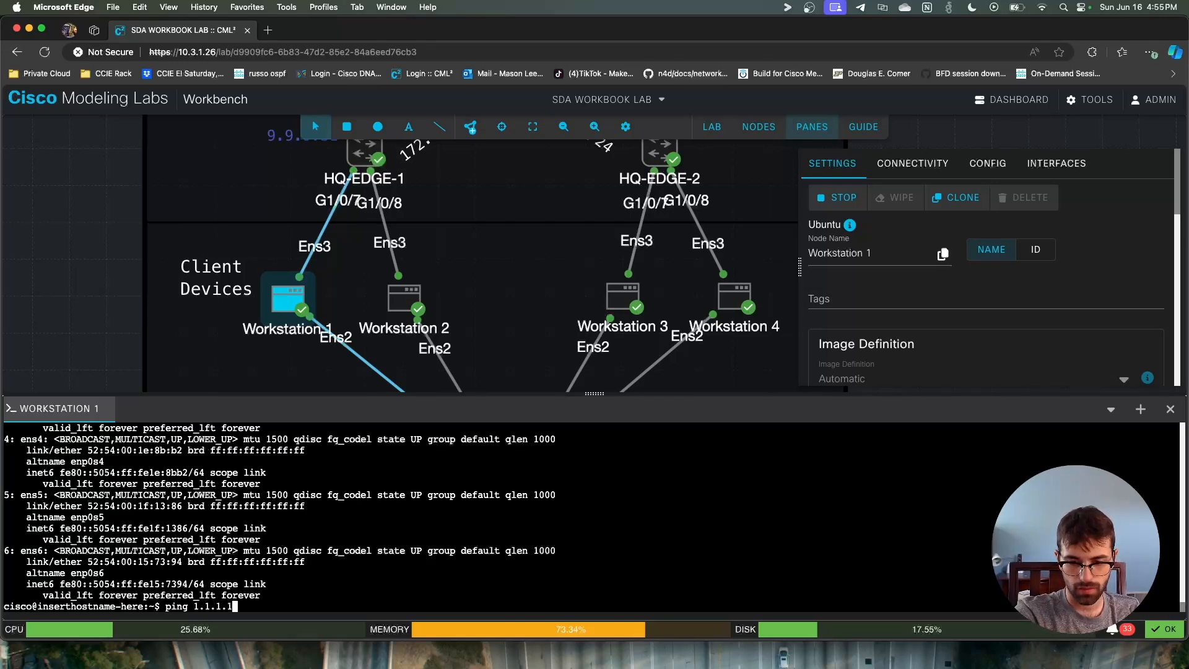
key("Enter")
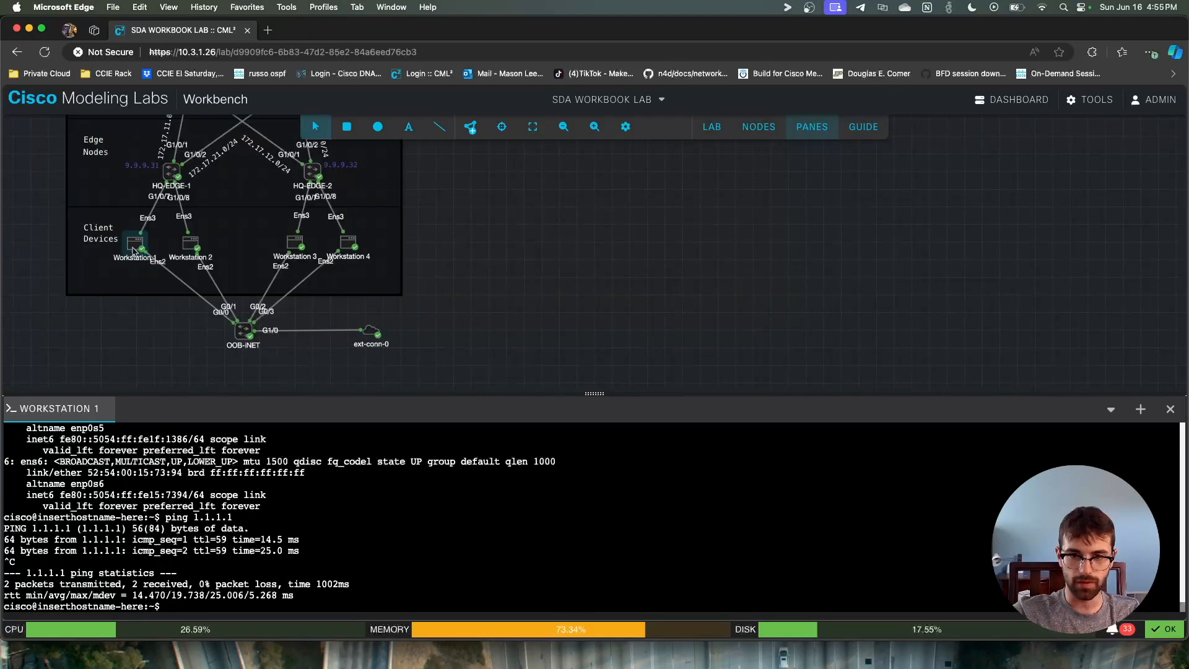
left_click(136, 244)
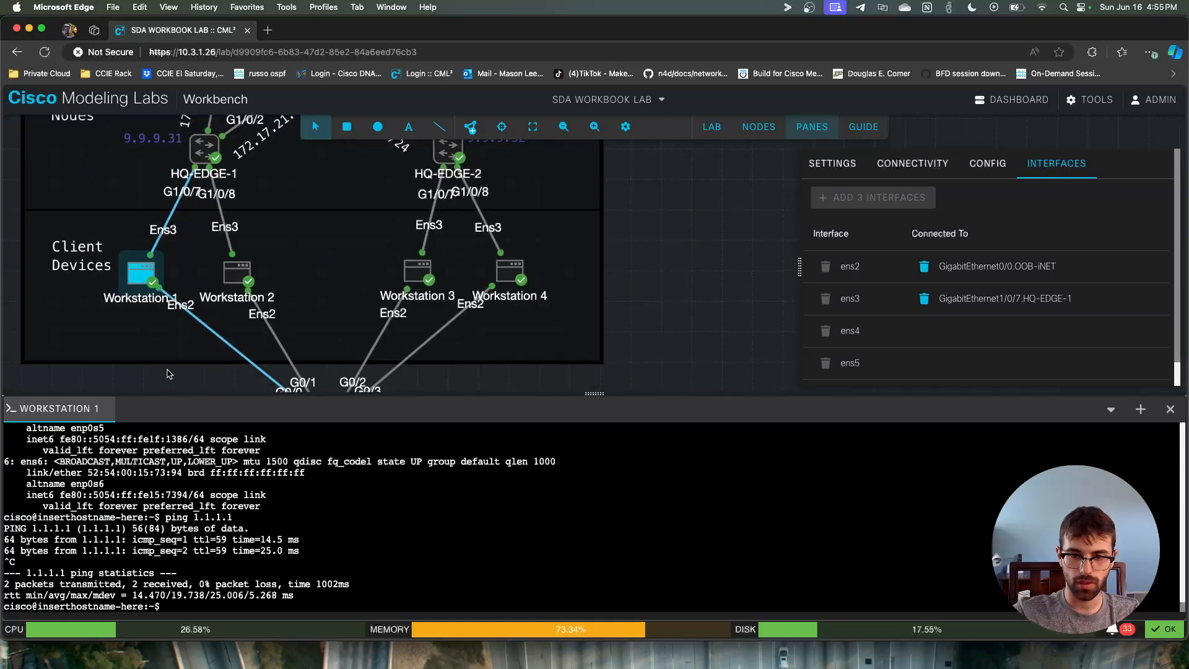
scroll("down", 3)
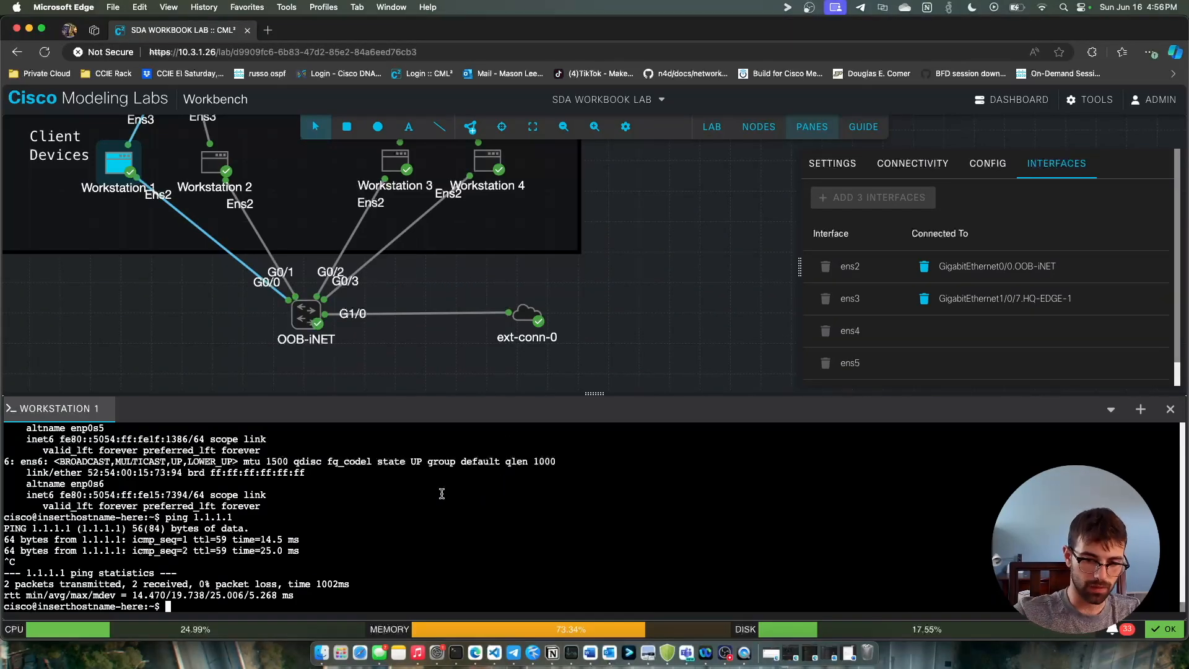
Refresh Workstation 1's package lists with sudo apt update
type("sudo ap")
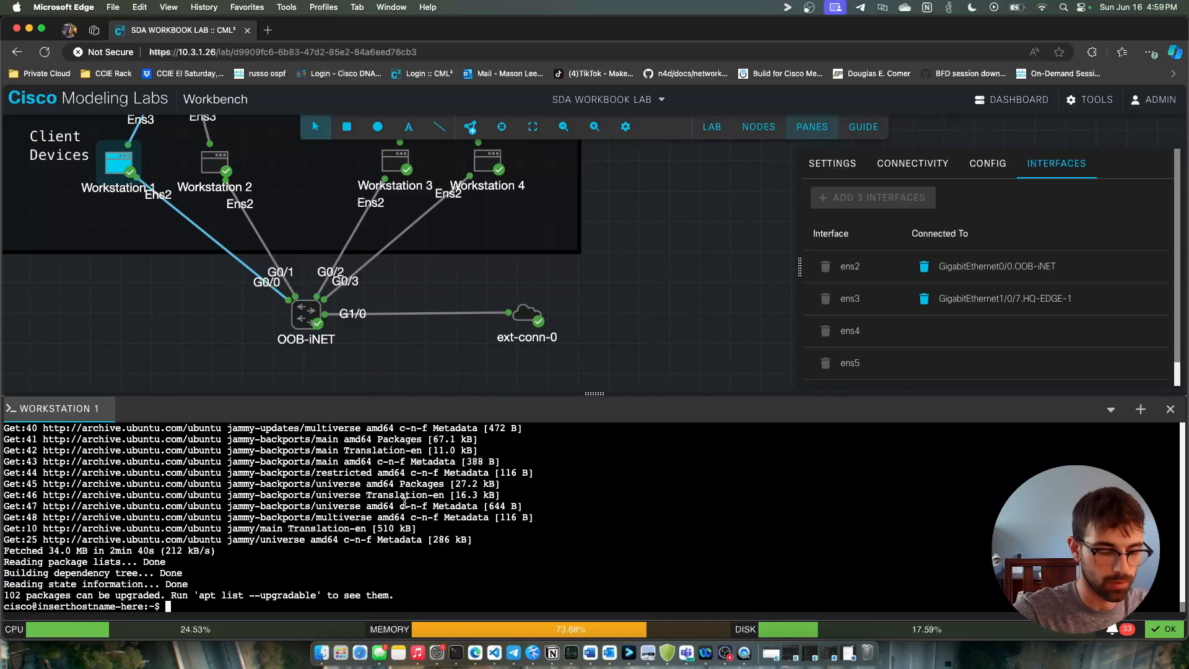
Install the wpasupplicant package with sudo apt install
type("sudo apt")
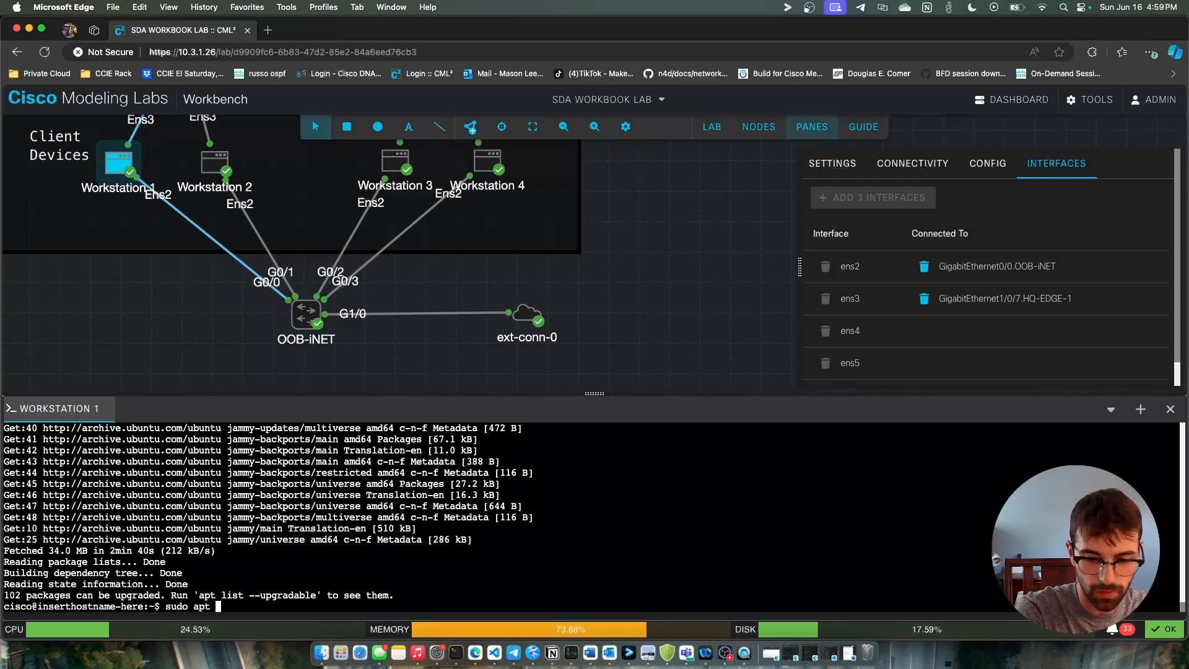
type("install wp")
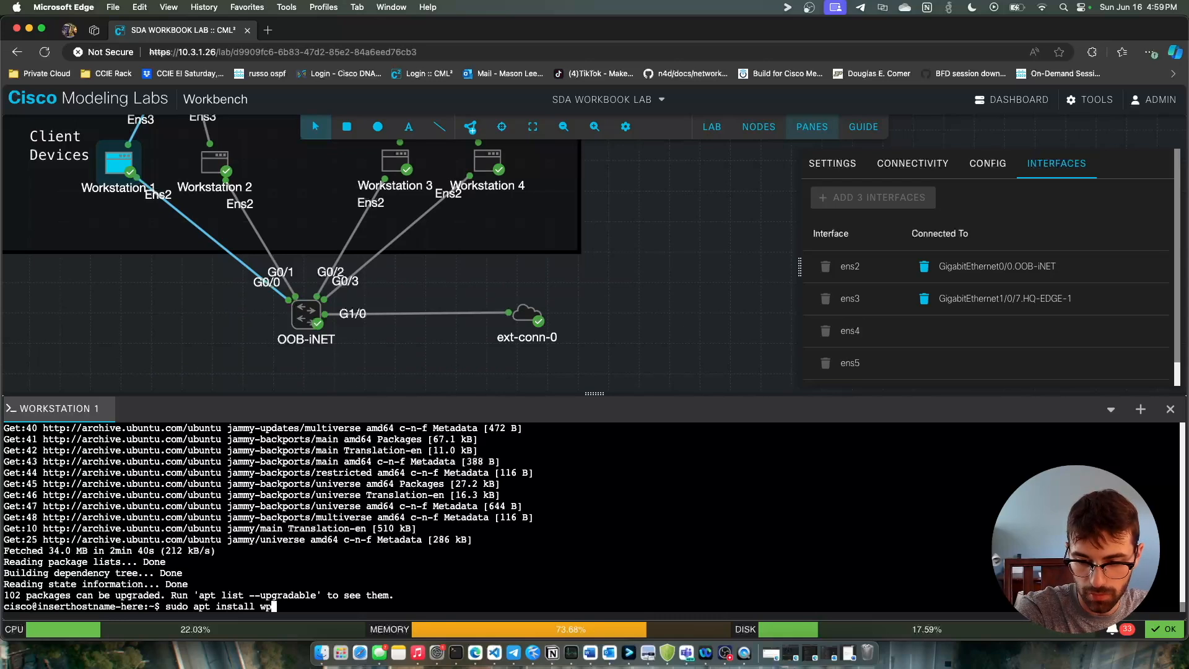
type("asupplica")
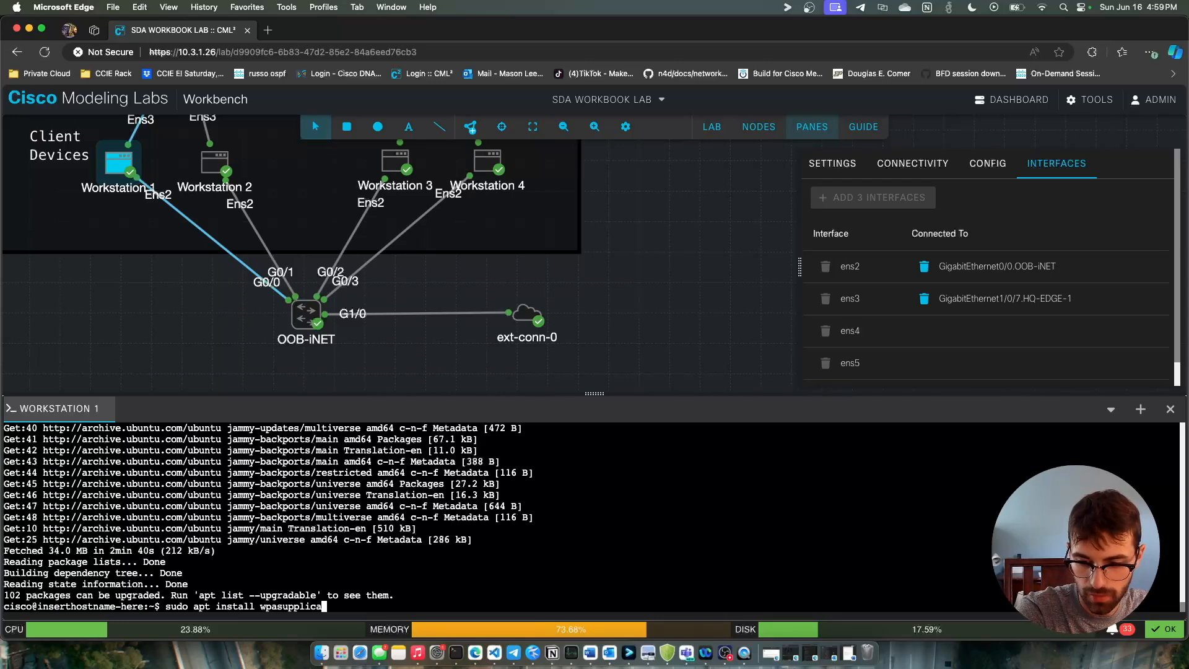
type("t")
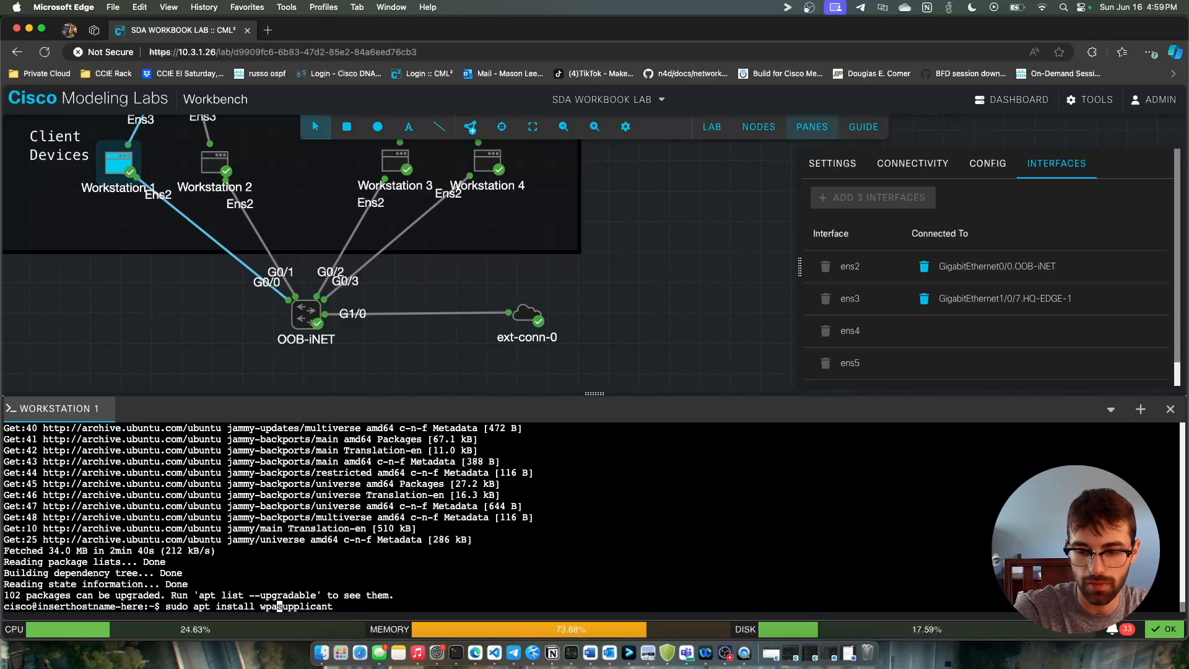
key("Return")
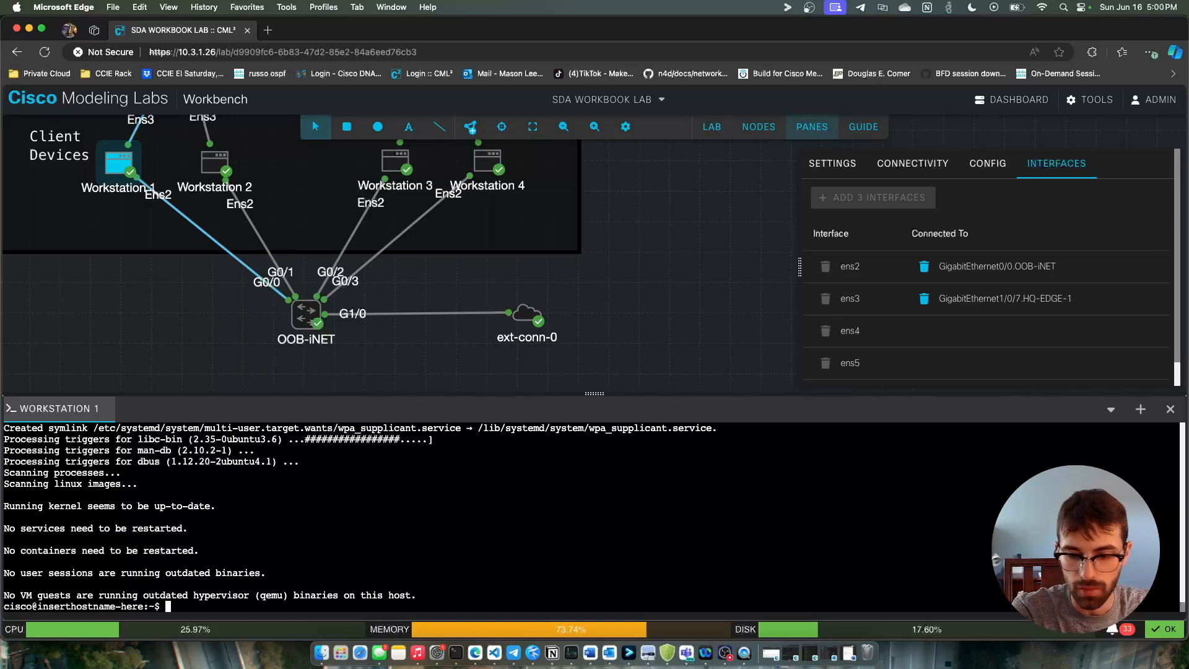
Change into /etc/wpa_supplicant and begin the sudo command for the config file
type("cd")
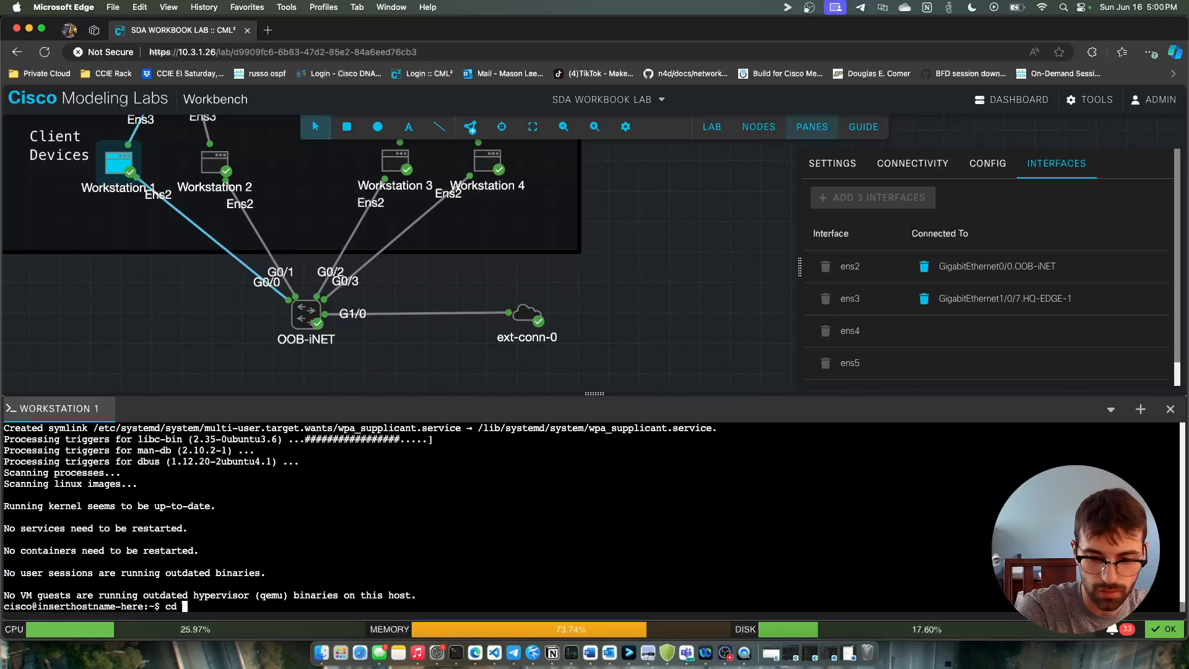
type("/etc/wpa_supplicant/")
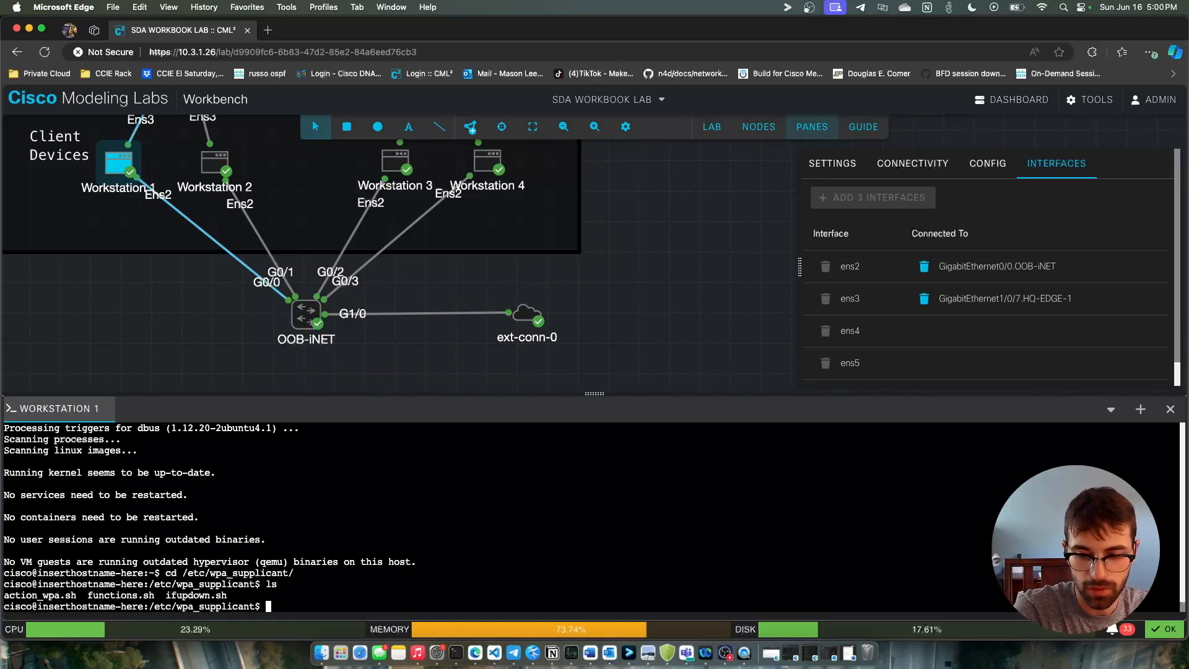
type("sudo")
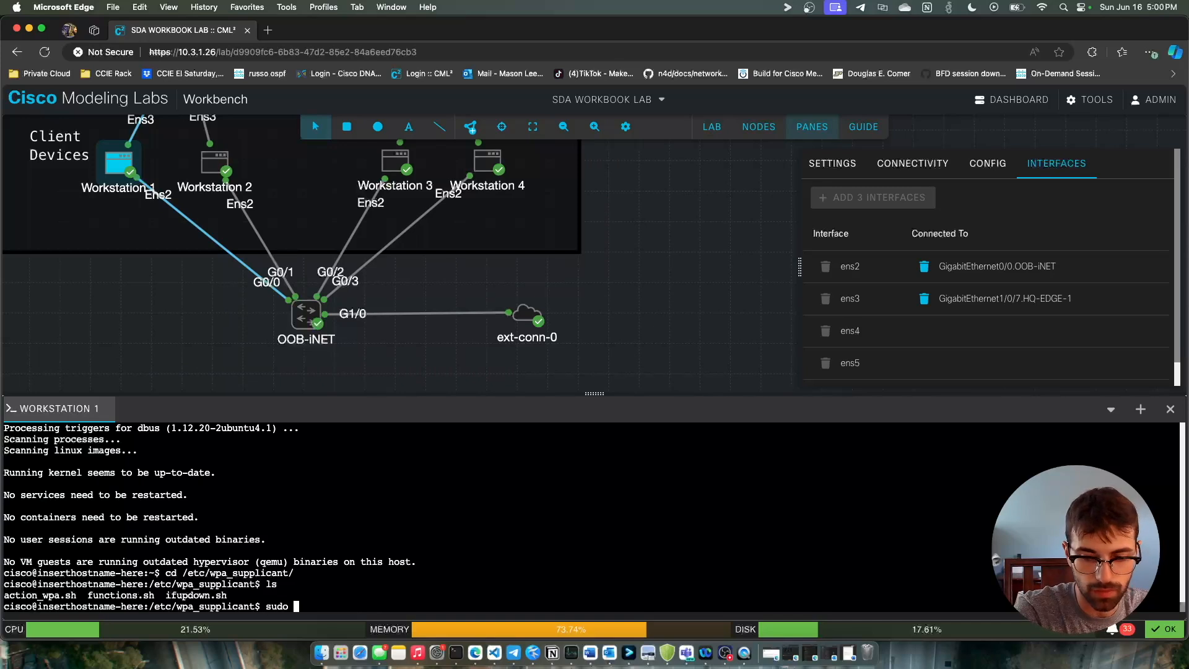
type("wpa")
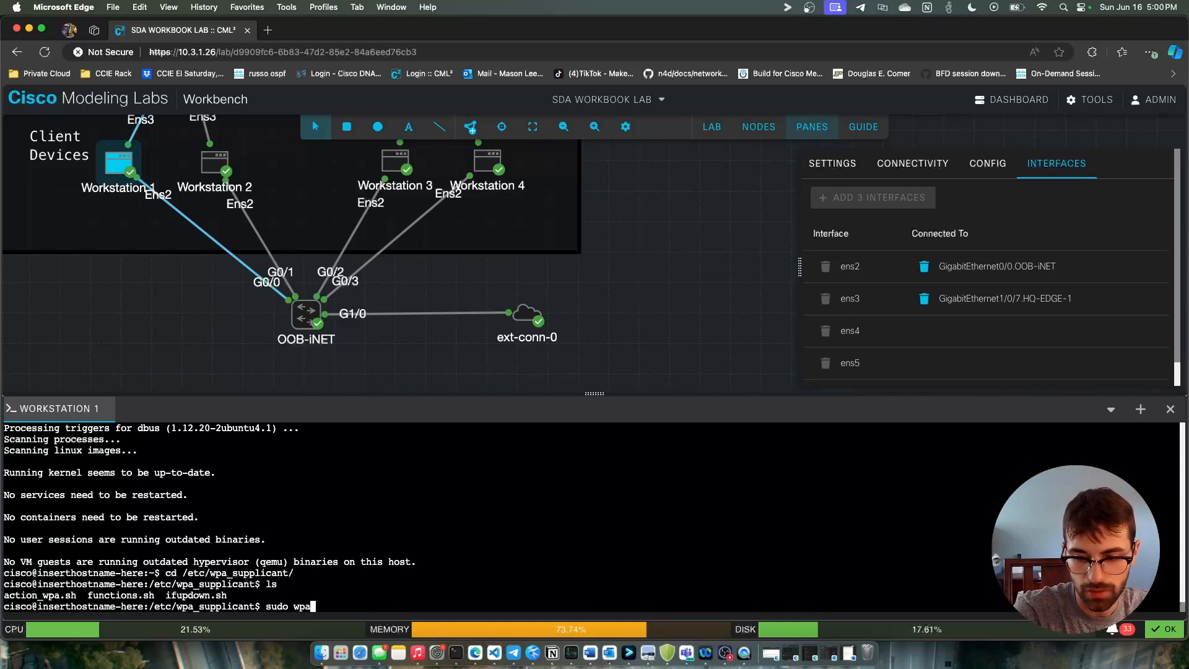
Create wpa_supplicant.conf in vi and enter insert mode
type("_supplicant.conf")
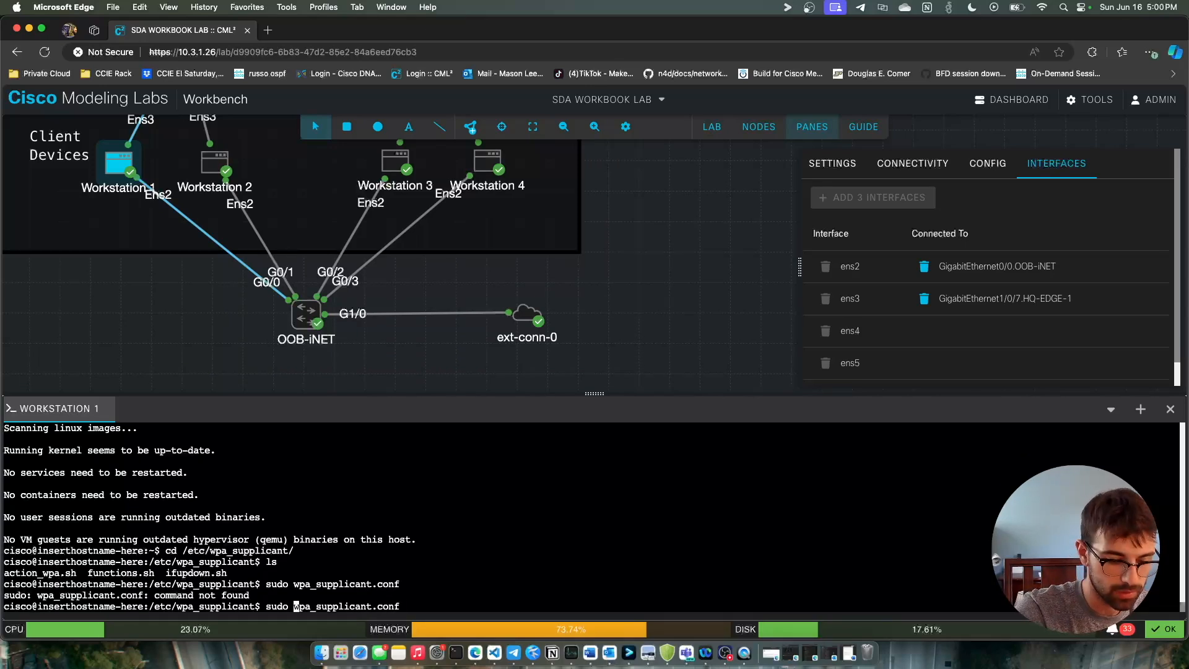
type("vi")
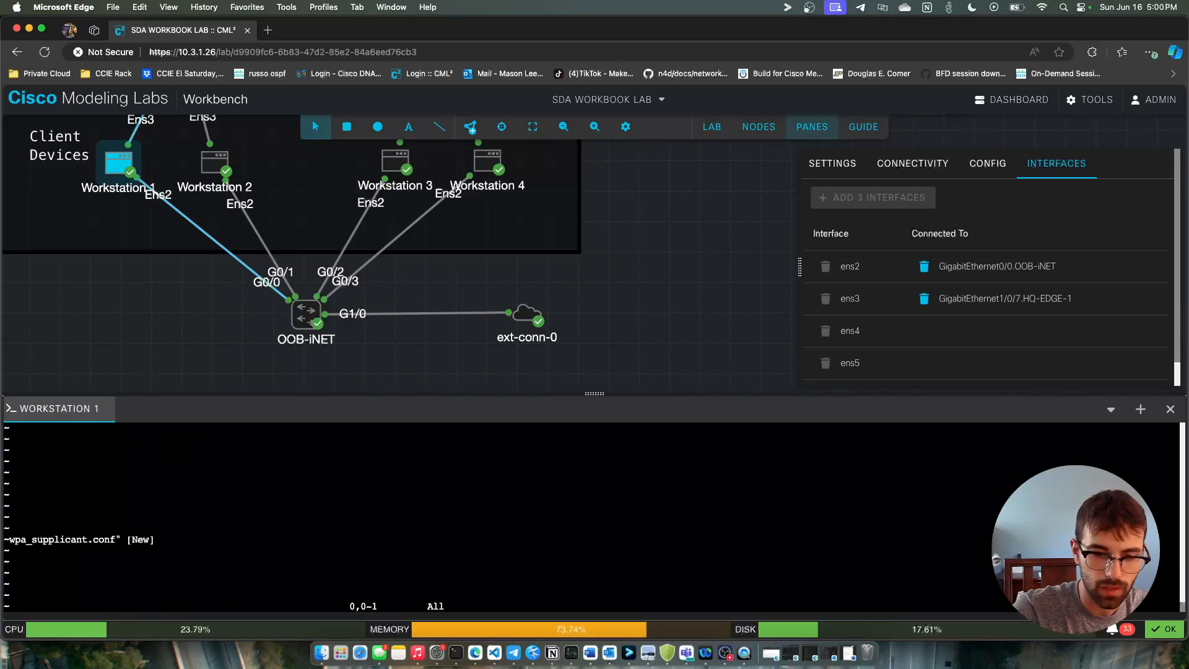
key("i")
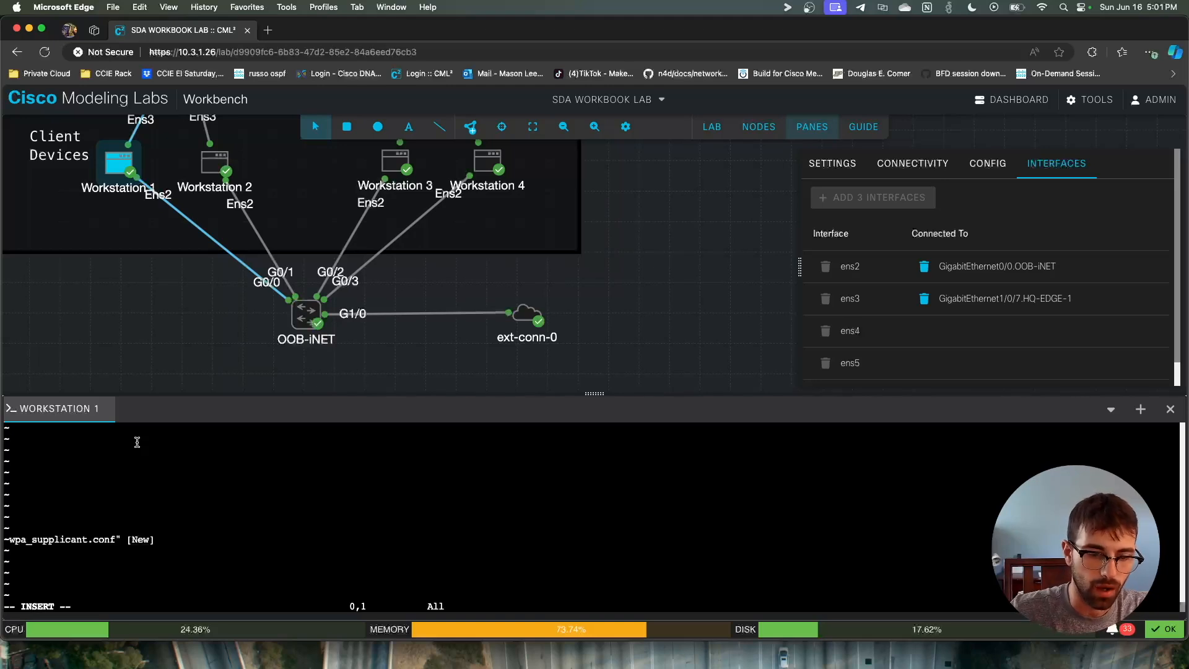
Paste the PEAP 802.1X network block for user bob, save, and cat wpa_supplicant.conf
right_click(136, 442)
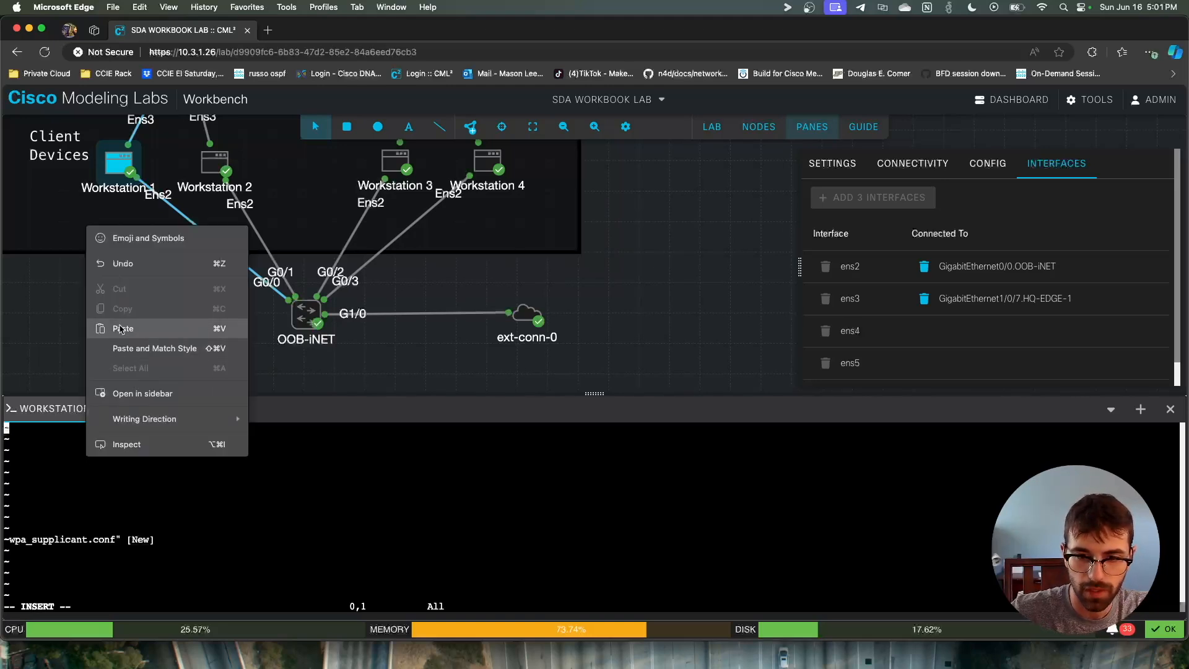
left_click(122, 328)
type(":")
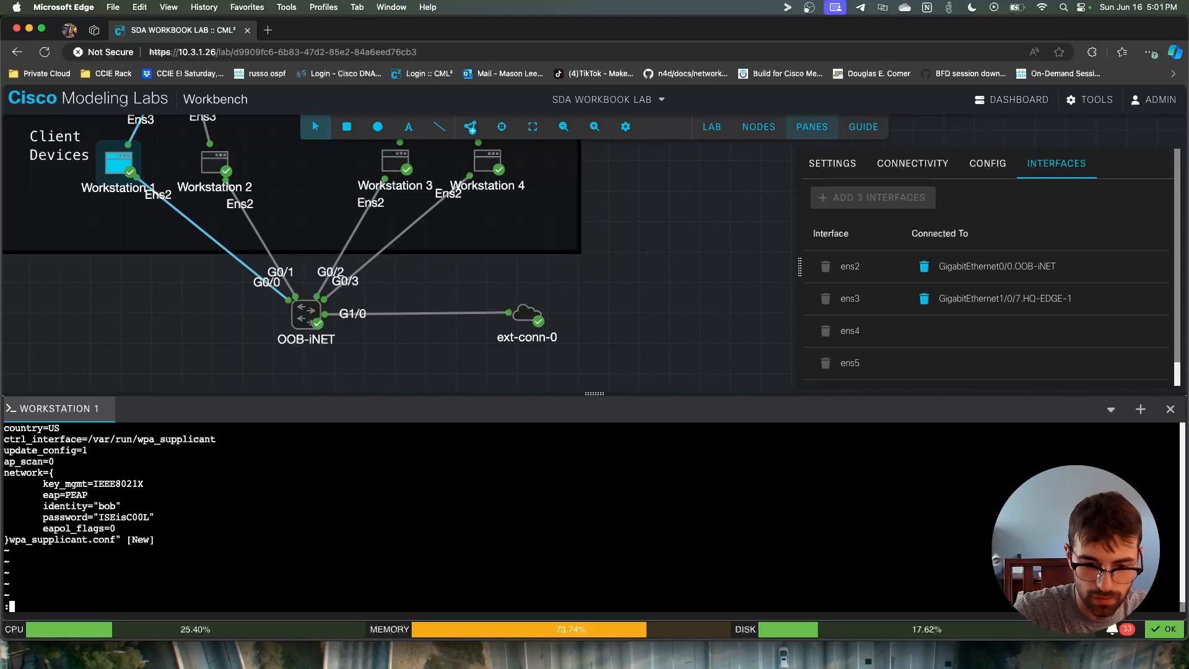
type("cat")
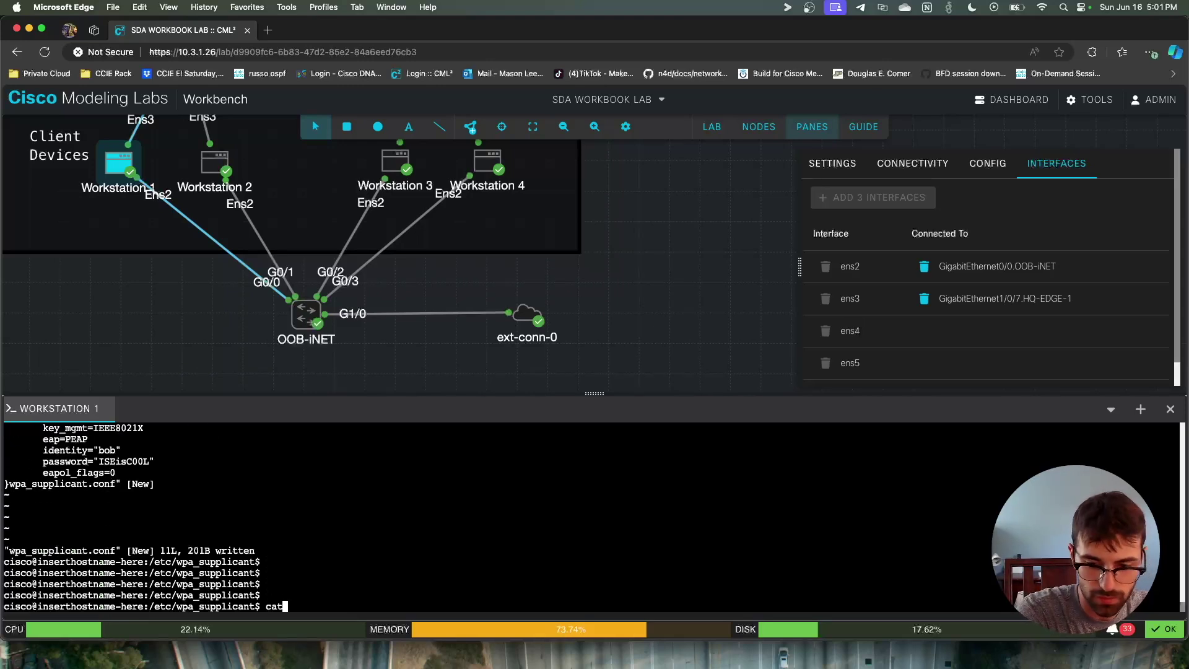
type("wpa_supplicant.conf")
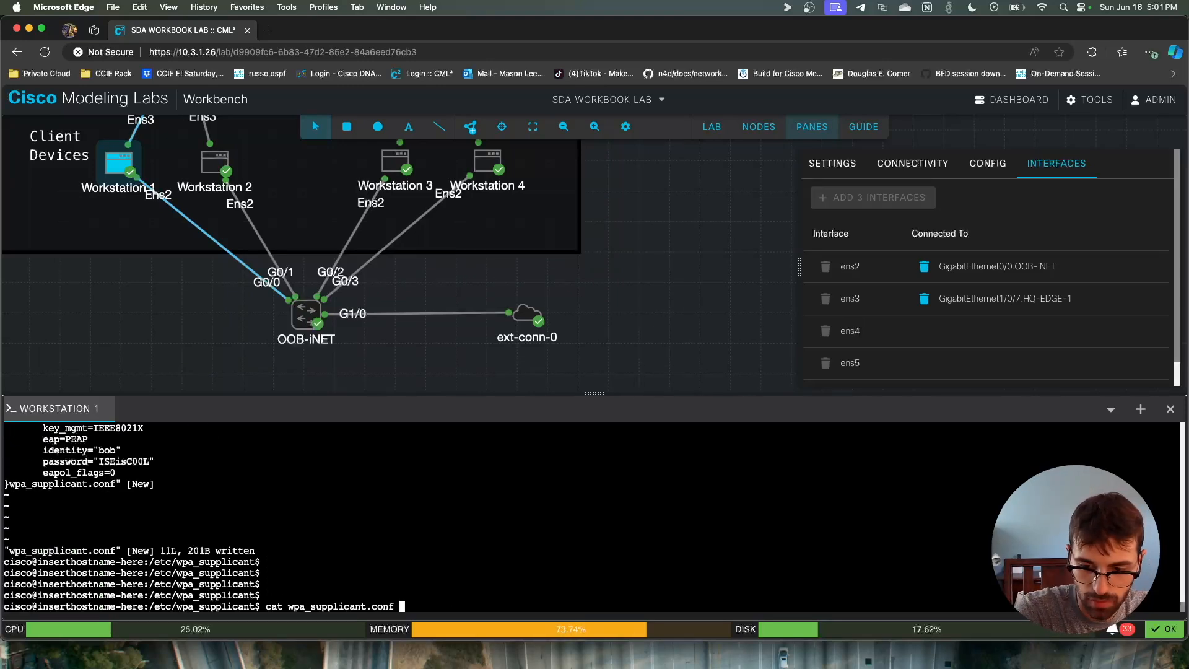
key("Return")
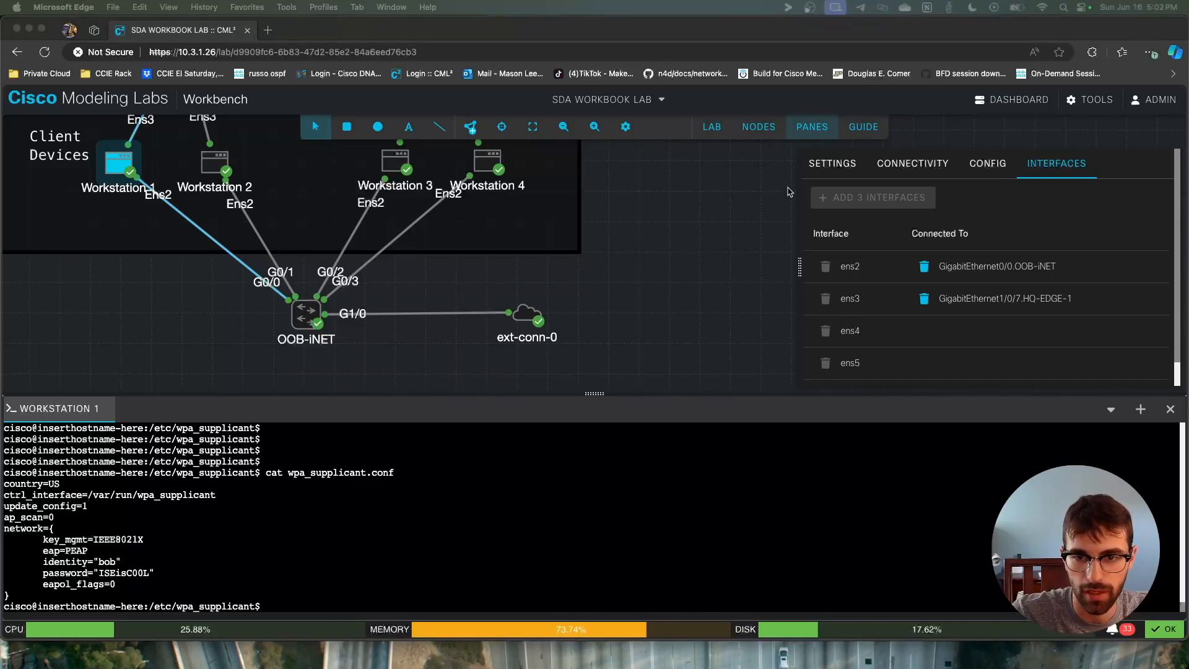
mouse_move(258, 289)
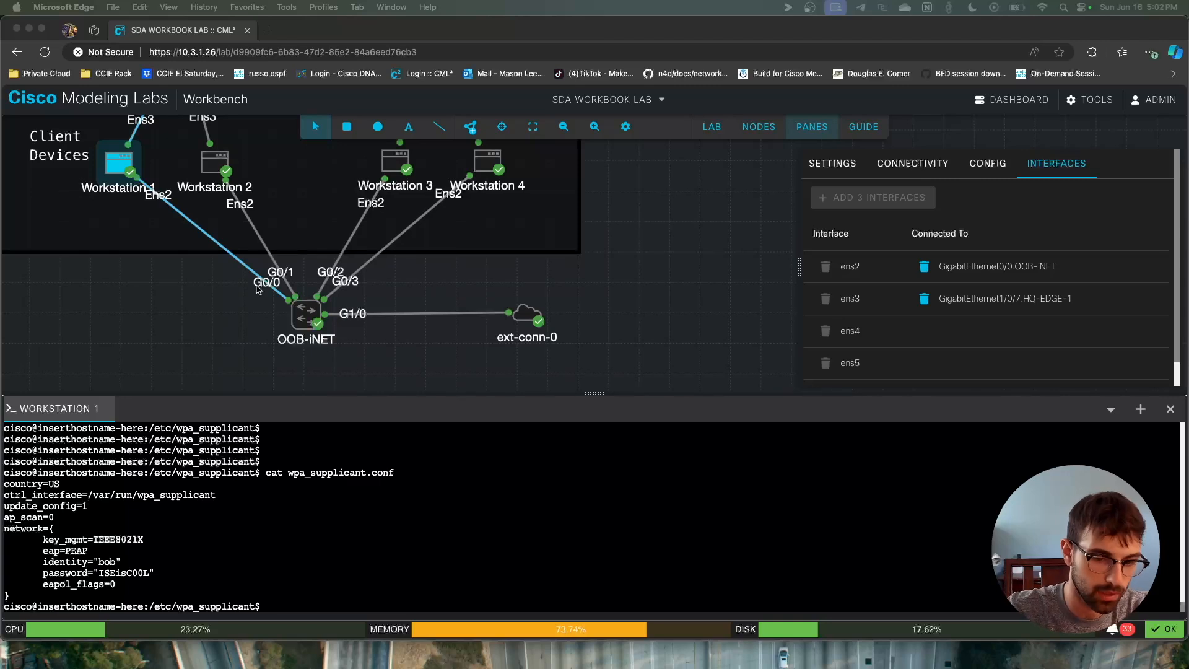
mouse_move(321, 389)
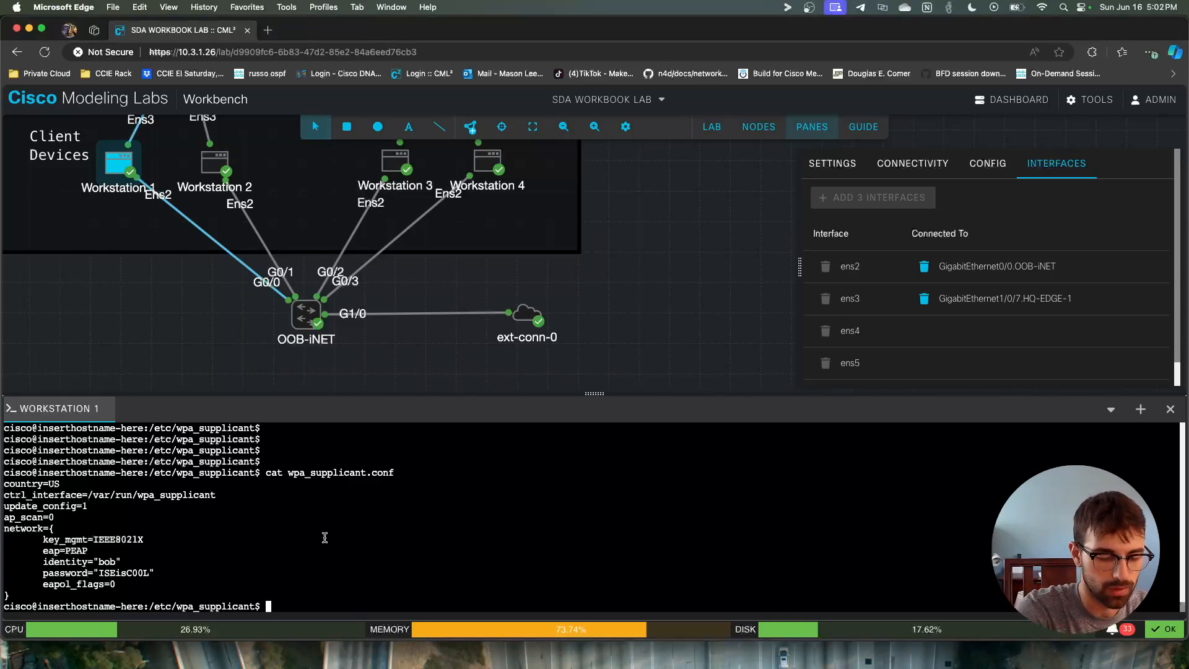
Bring ens3 up and assign 10.254.100.101/24 with sudo ip address add
type("sudo ip link")
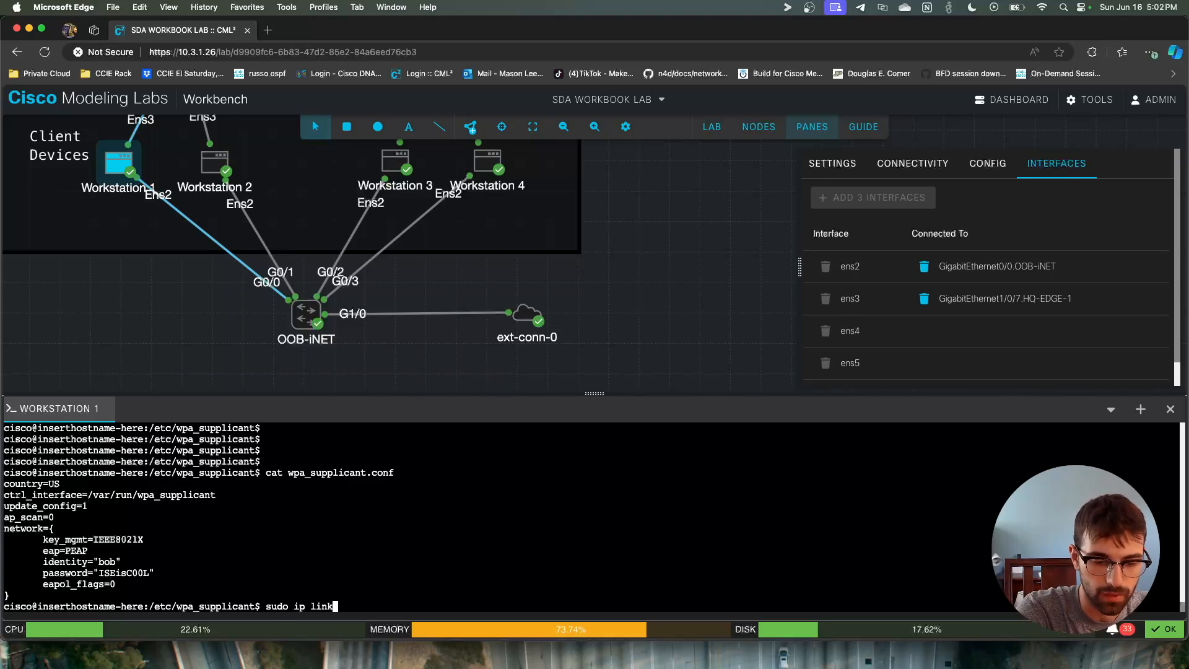
type("set ens2 down")
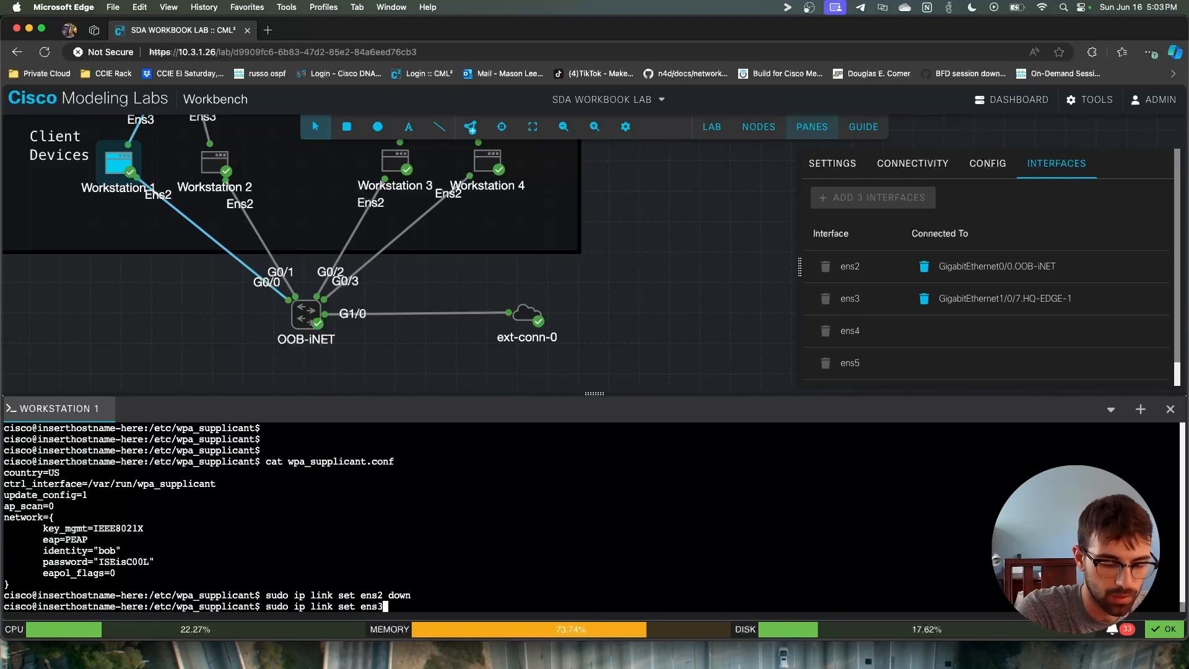
type("up")
type("sudo")
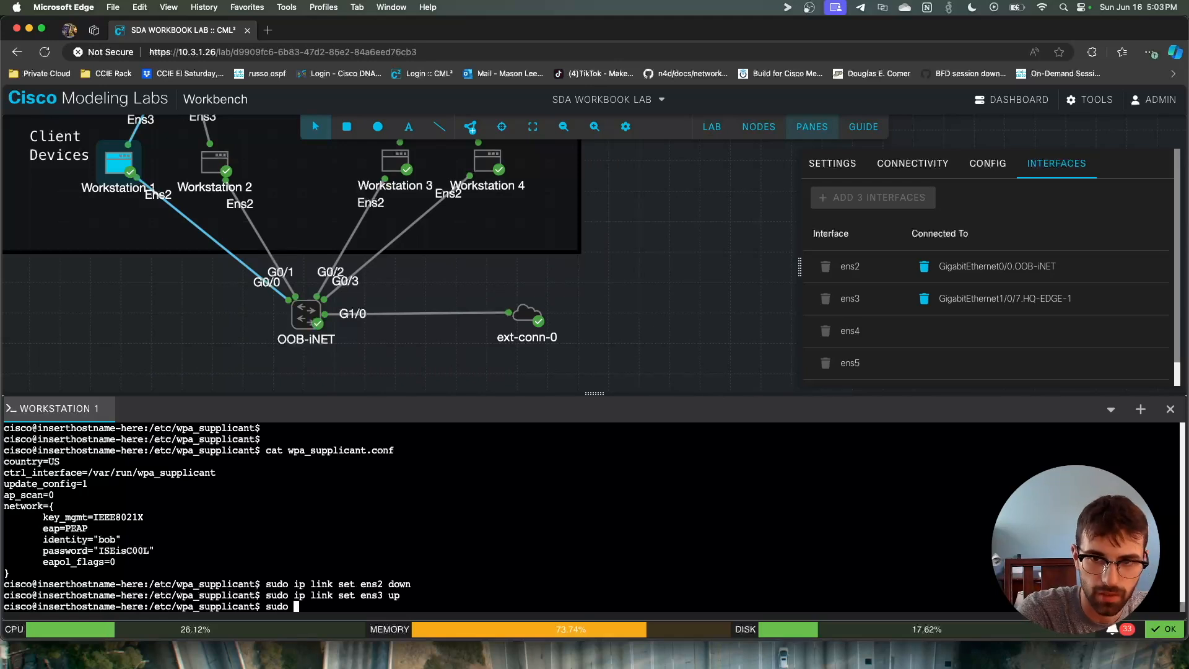
type("ip")
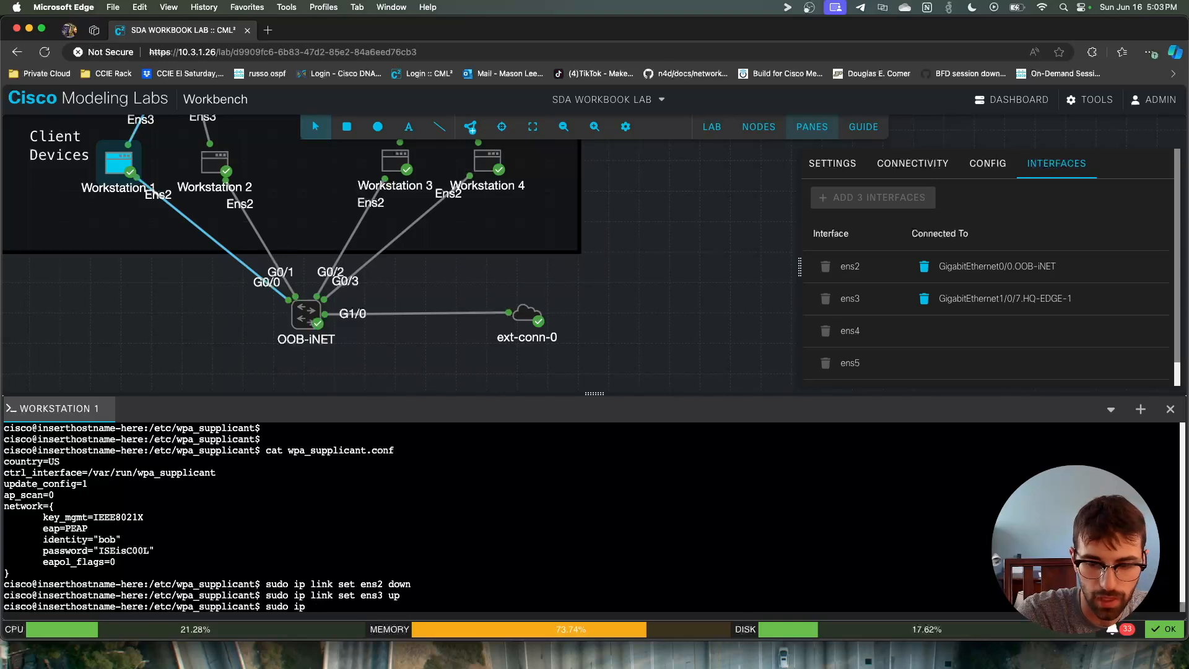
type("address add 10.2")
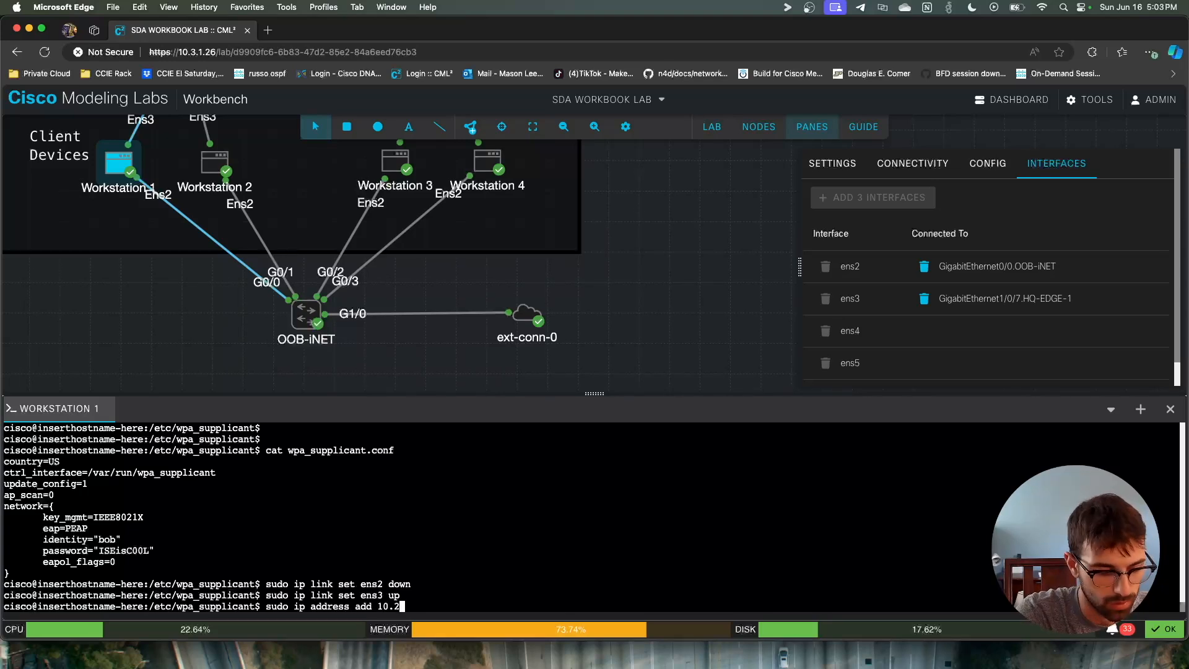
type("54.100.1")
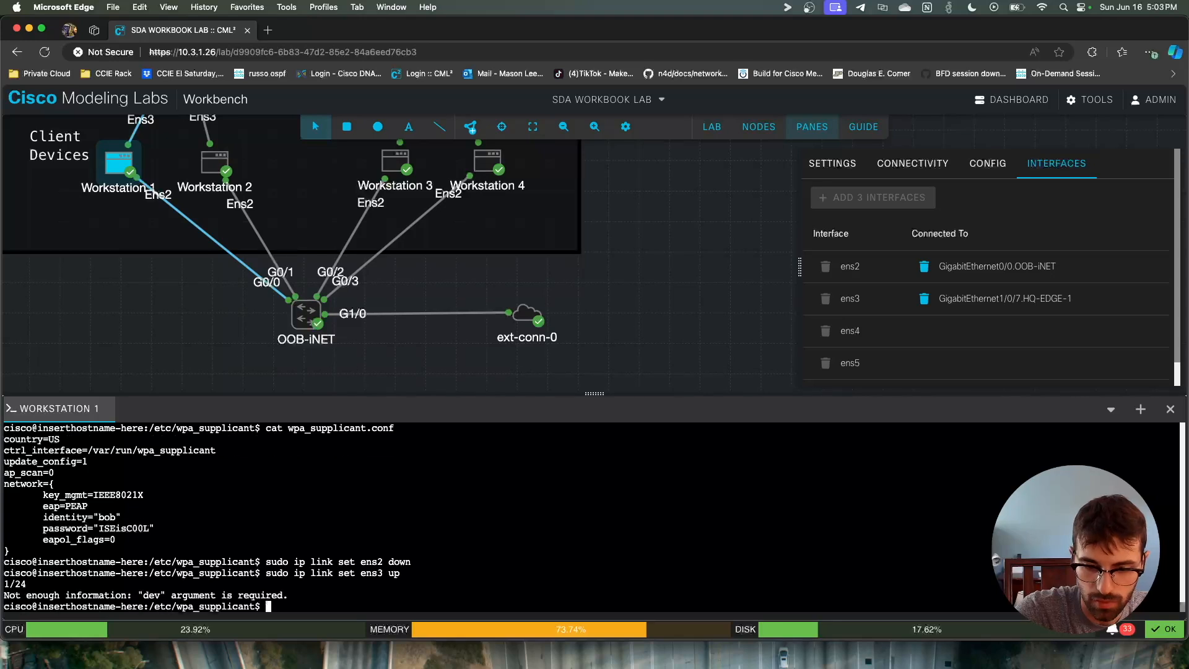
type("sudo ip address add 10.254.100.101/24")
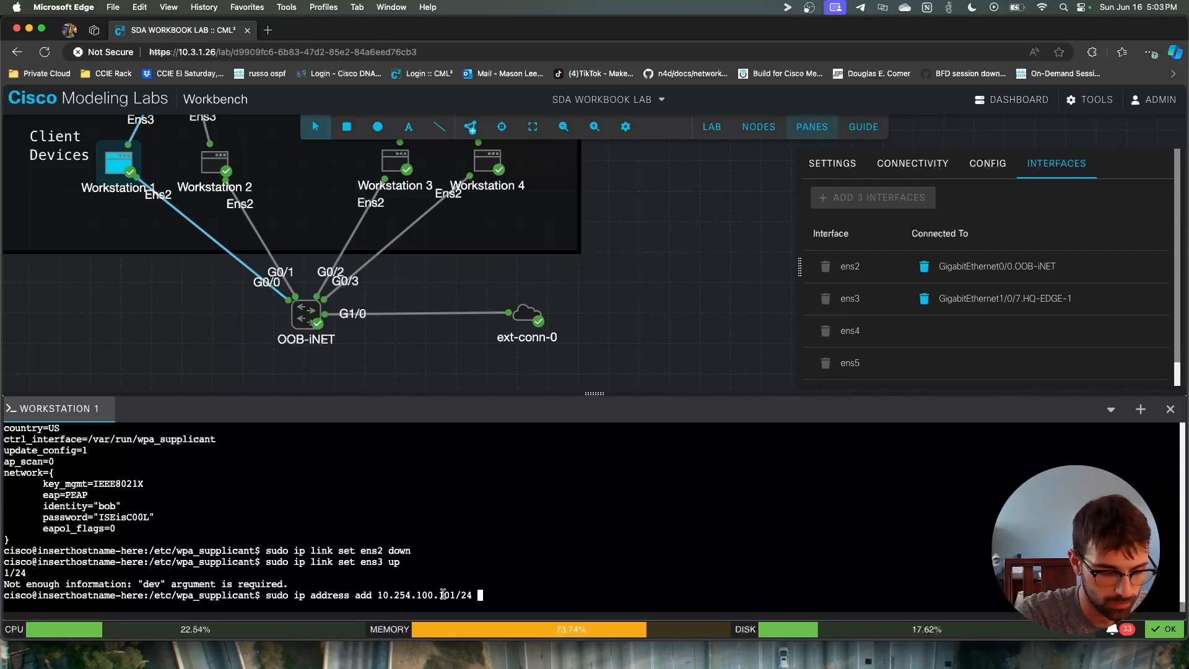
type("dev")
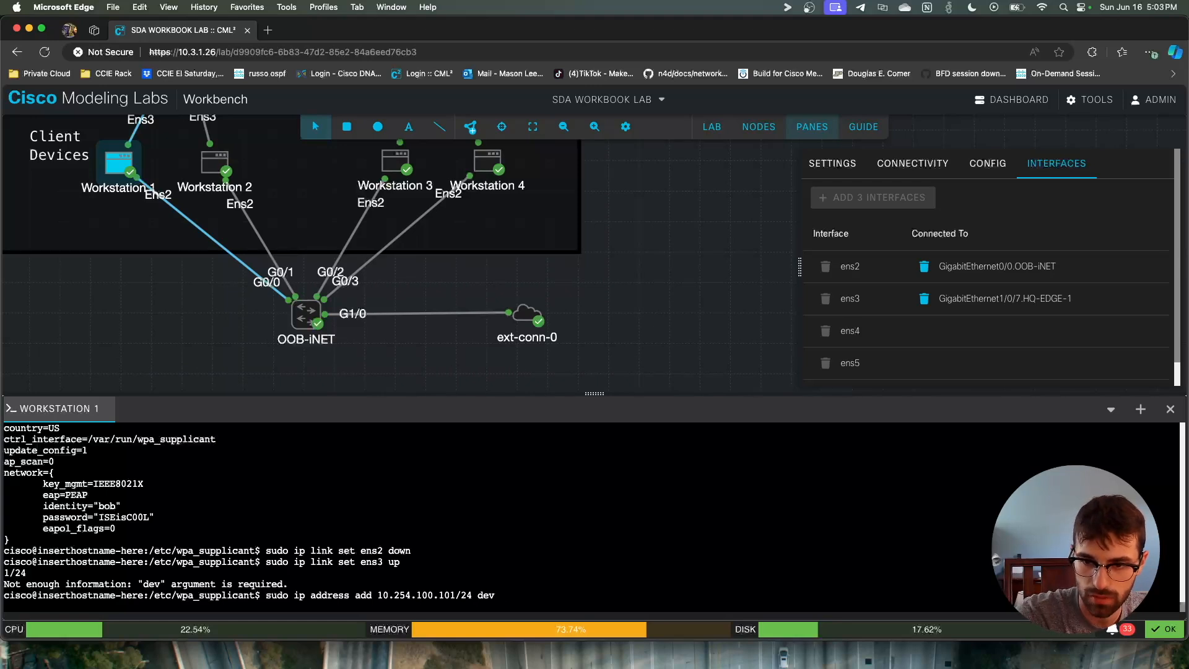
type("ens2")
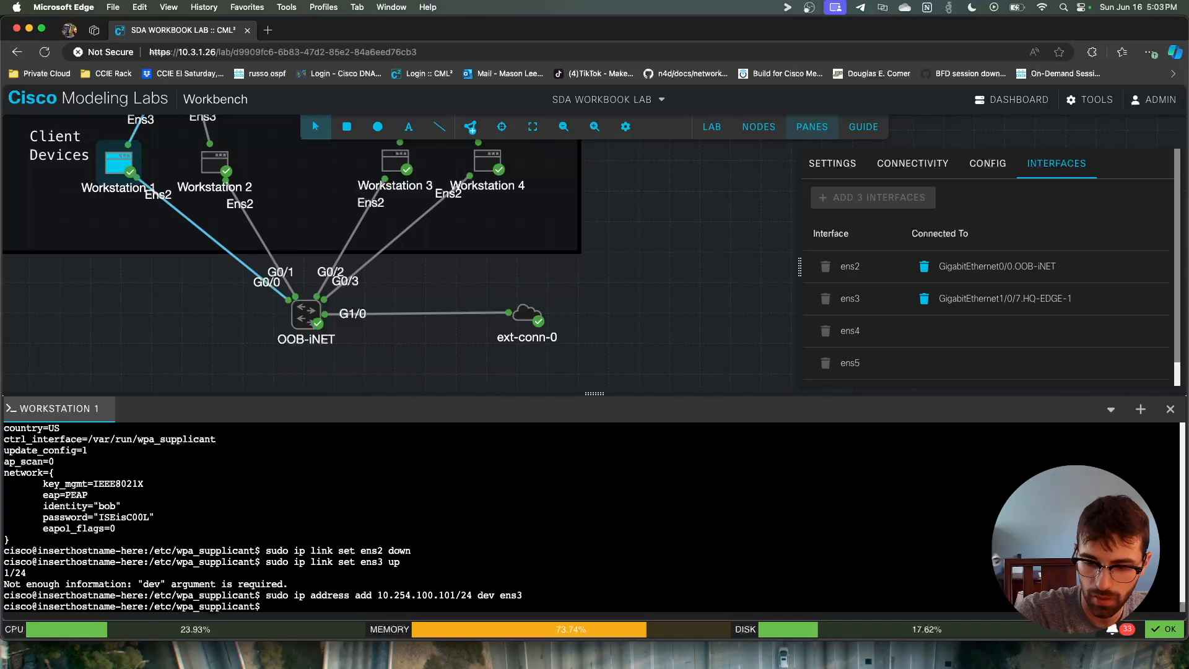
Add a default route 0.0.0.0/0 via the gateway with sudo ip route add
type("sudo ip")
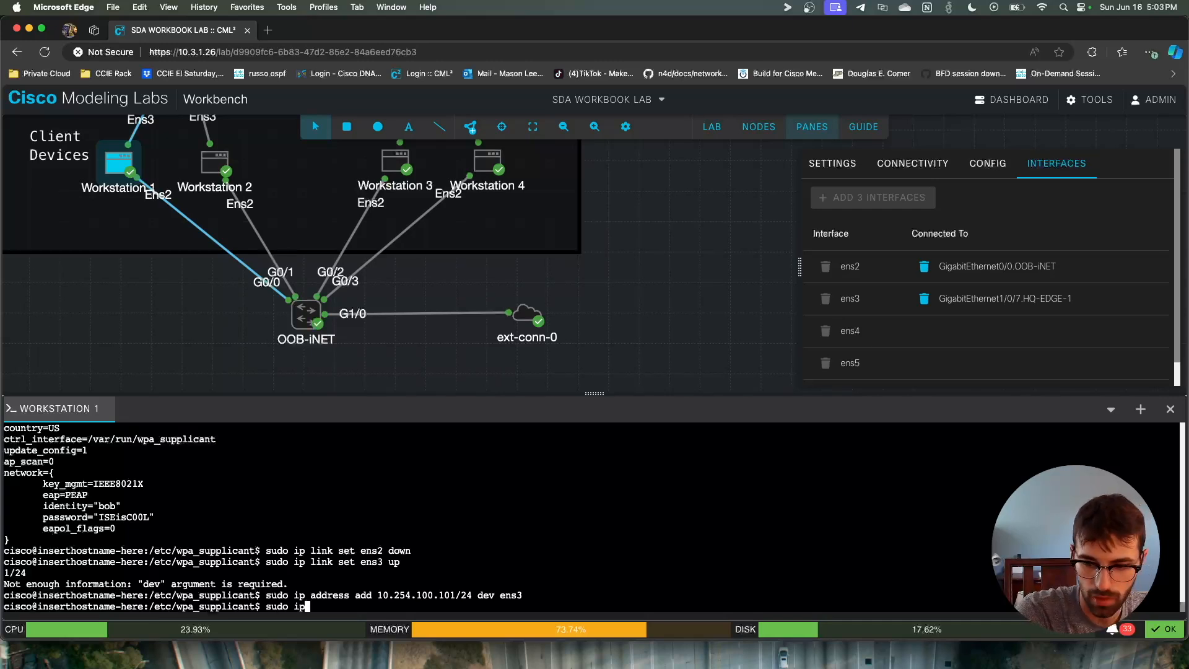
type("route")
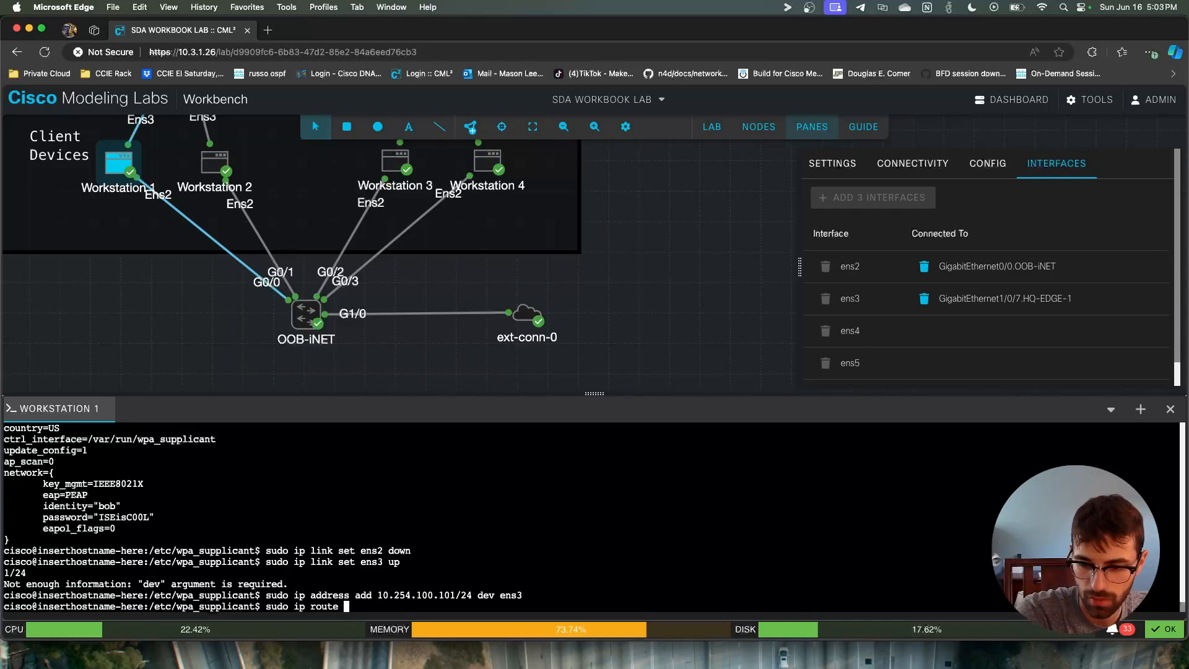
type("add 0.0.0.0/0 via 1")
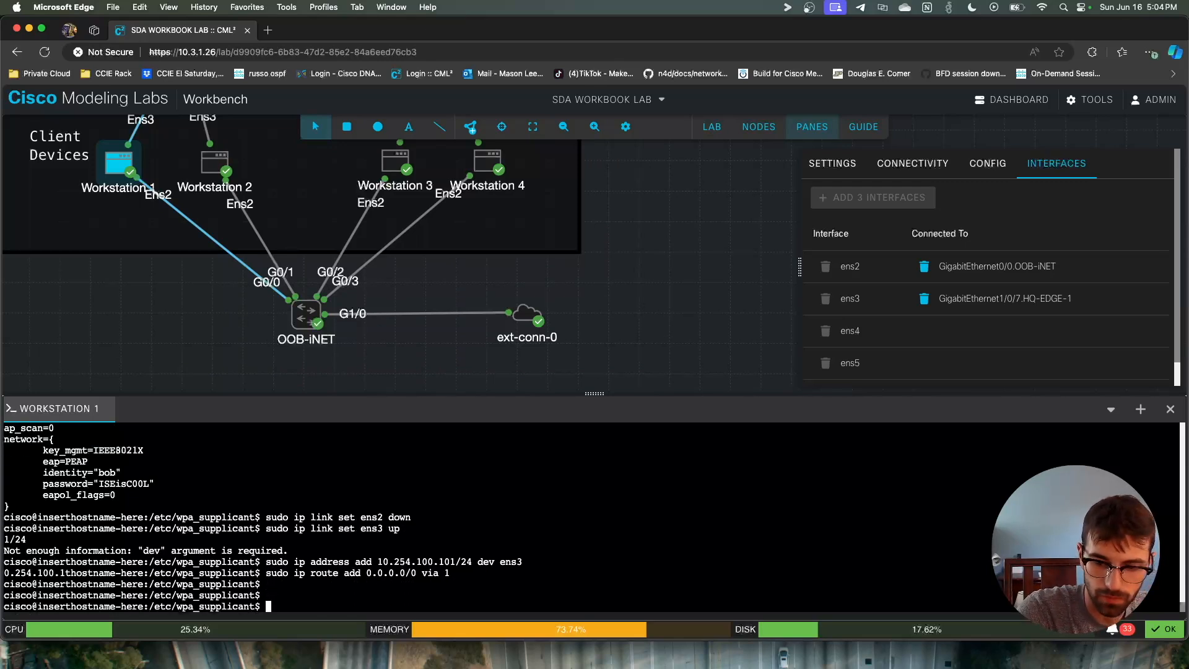
Run ip address on Workstation 1 confirming ens3 up with 10.254.100.101/24, then start an HQ-EDGE-1 console tab
type("ip addrtes")
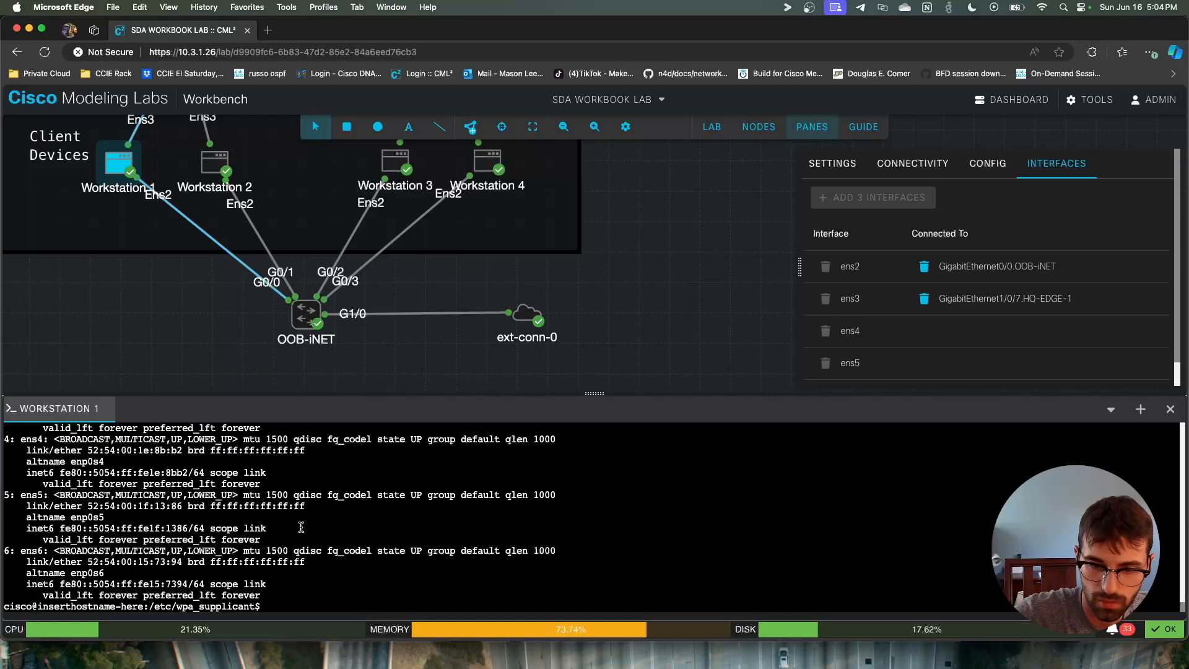
type("ip address")
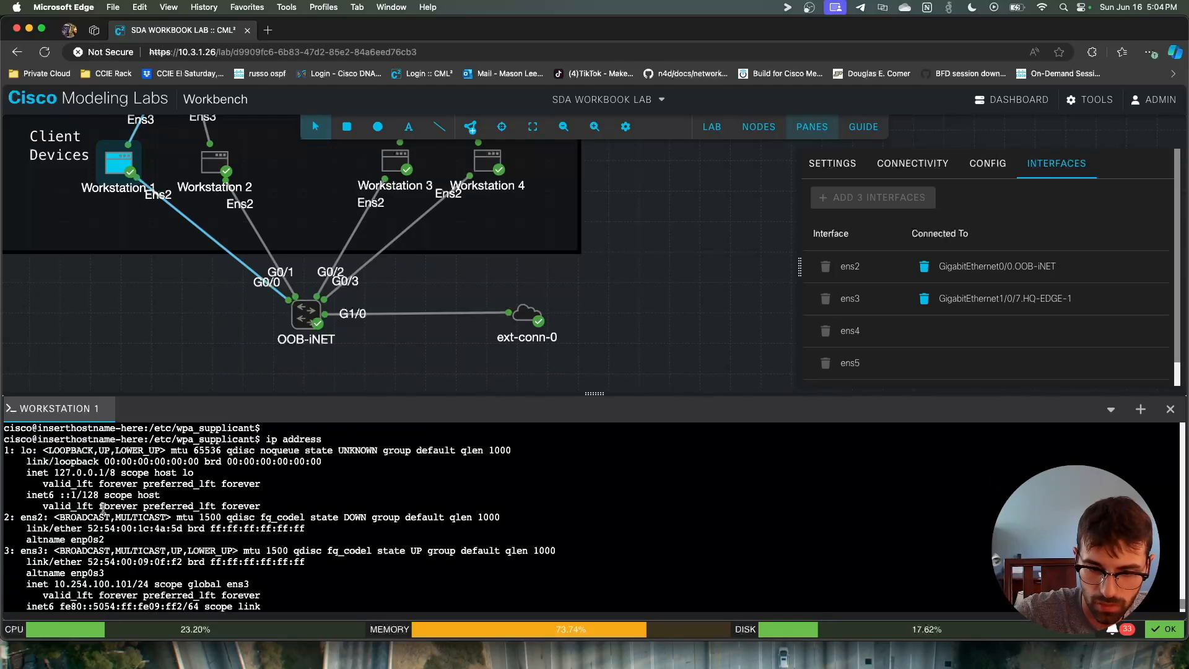
mouse_move(344, 525)
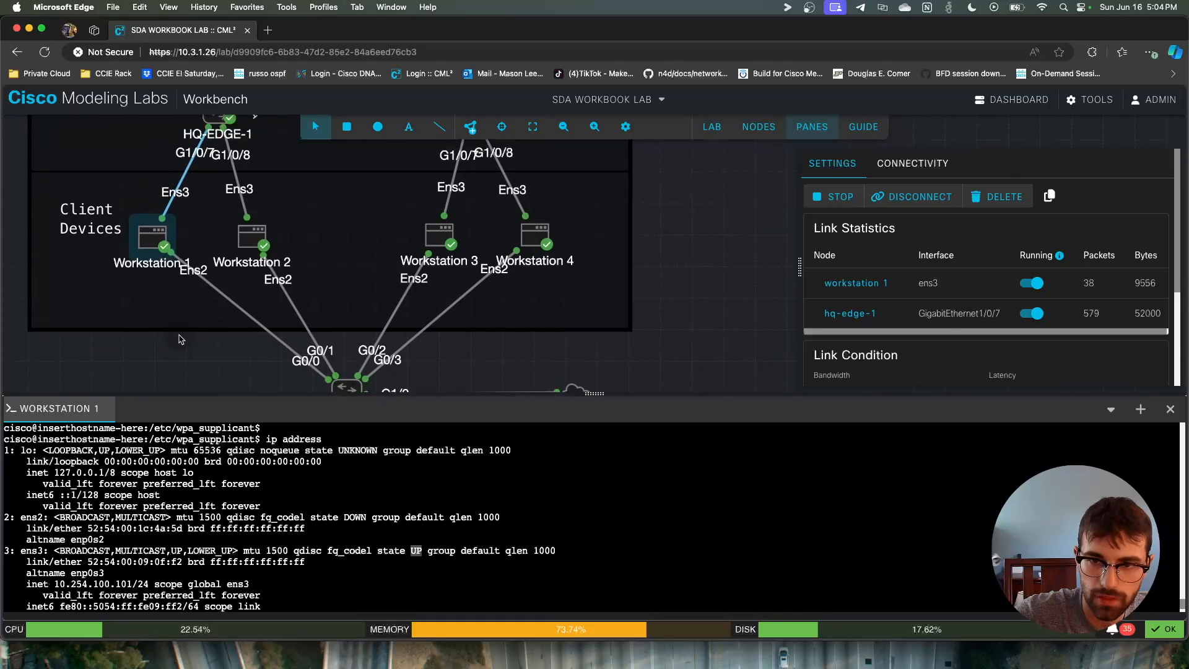
left_click(216, 160)
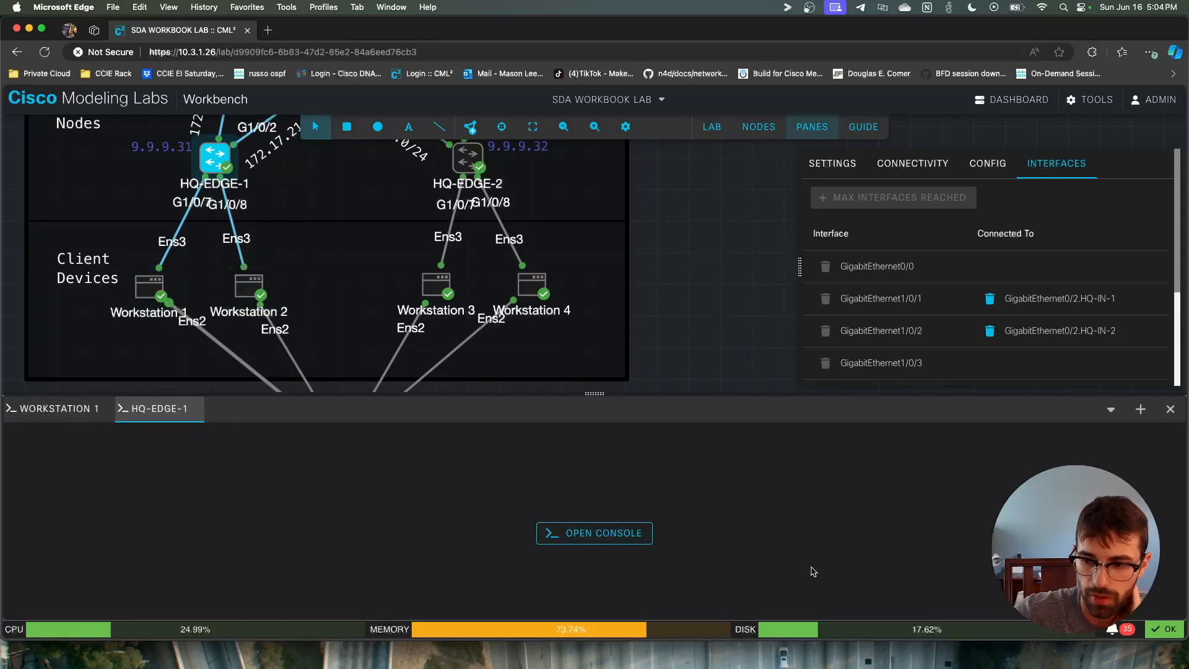
Run show access-session interface g1/0/7 detail on HQ-EDGE-1, page the output, and return to Workstation 1's terminal
left_click(594, 533)
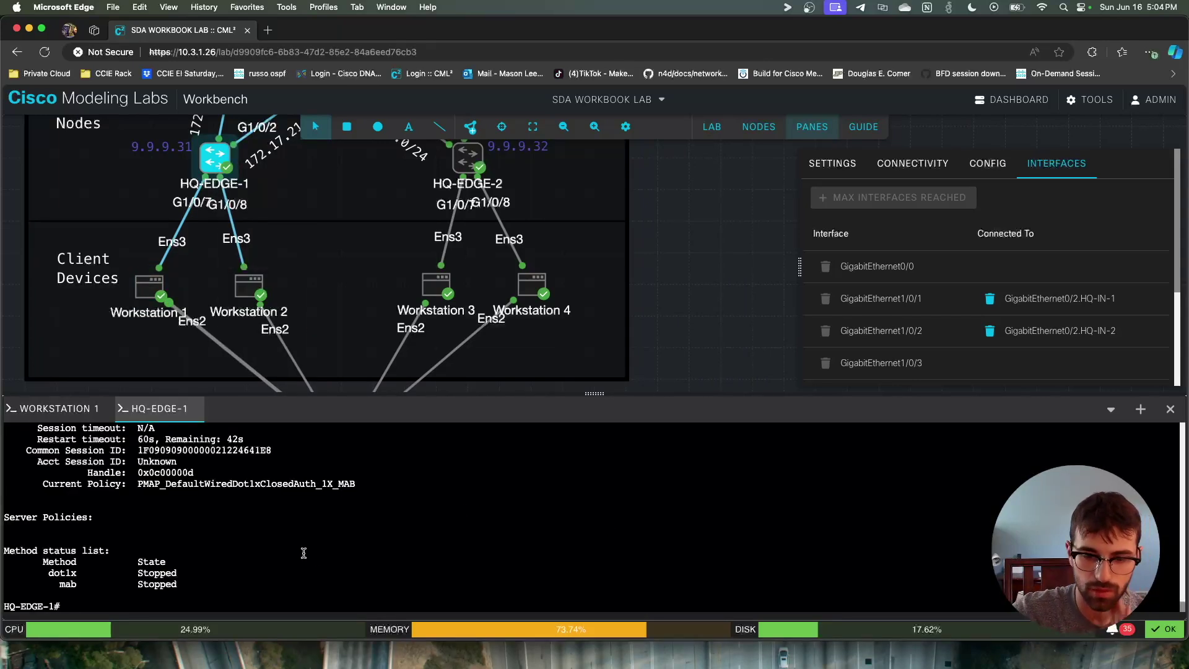
type("show access-session interface g1/0/7 detail")
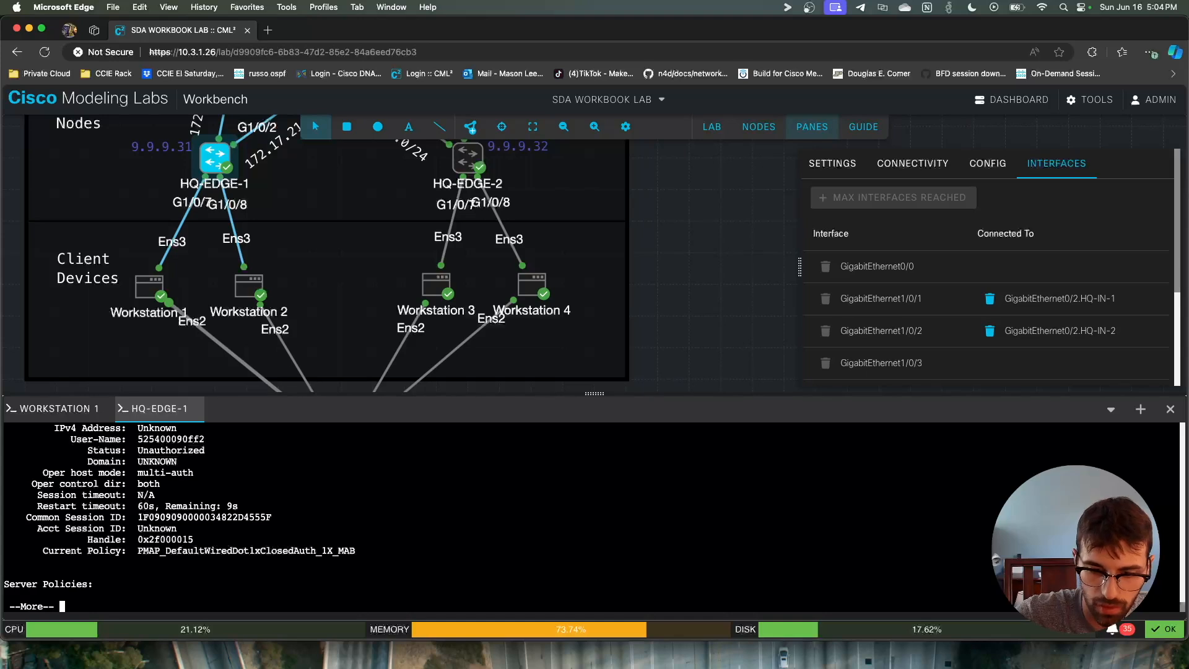
key("space")
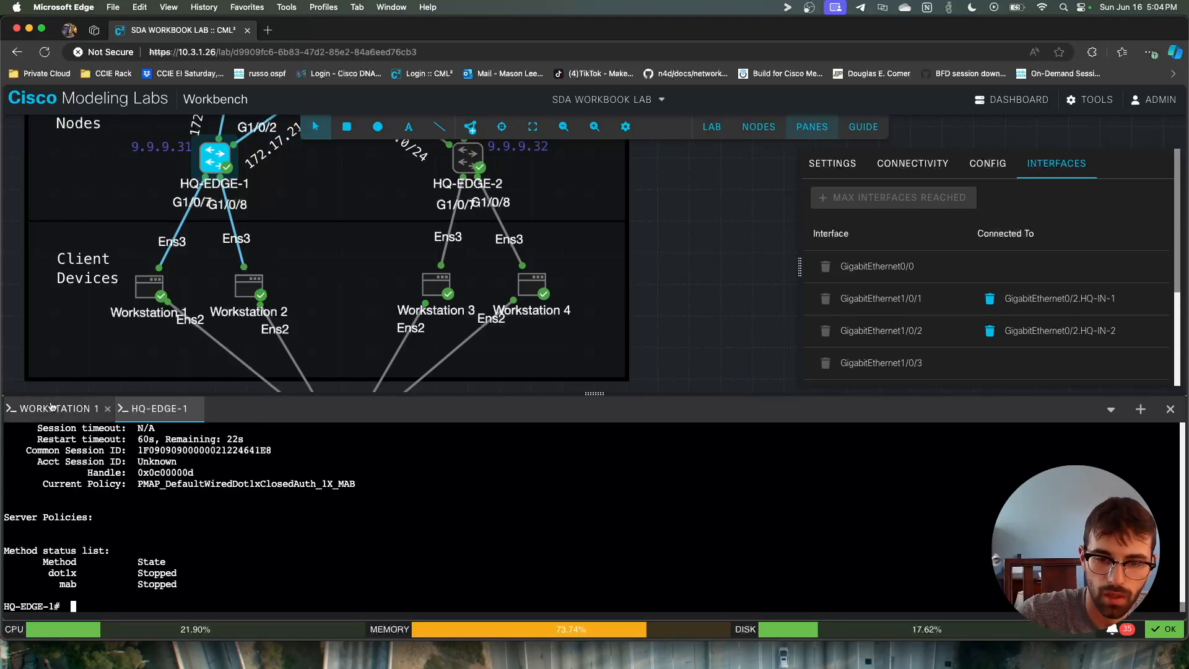
left_click(52, 409)
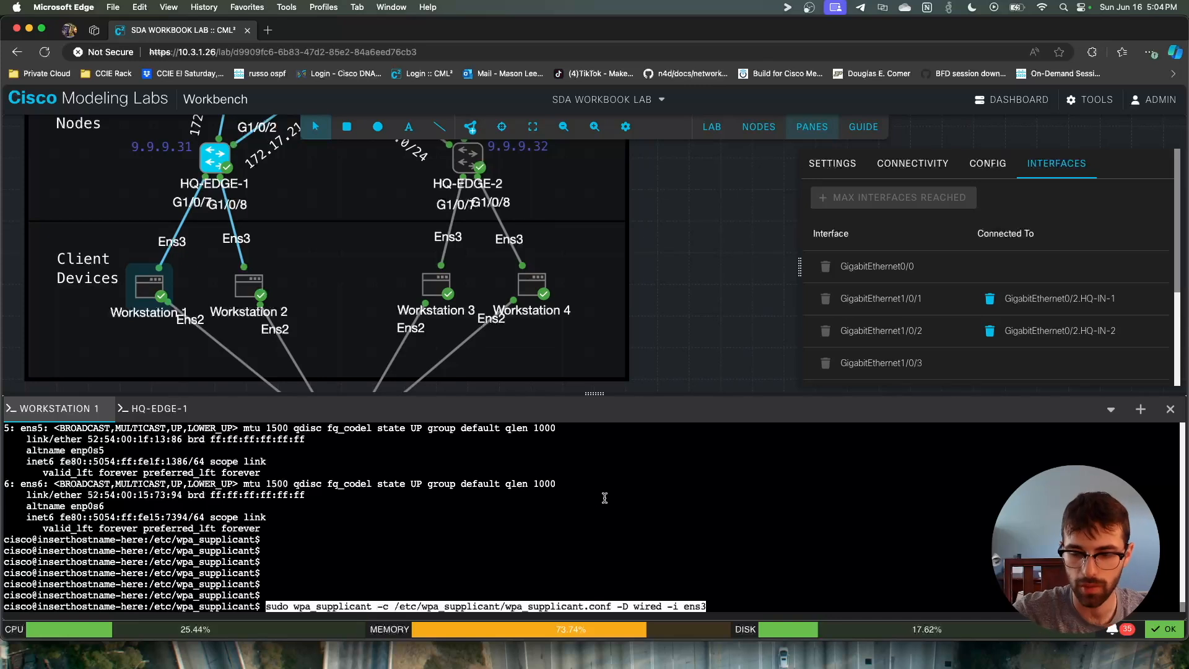
mouse_move(353, 582)
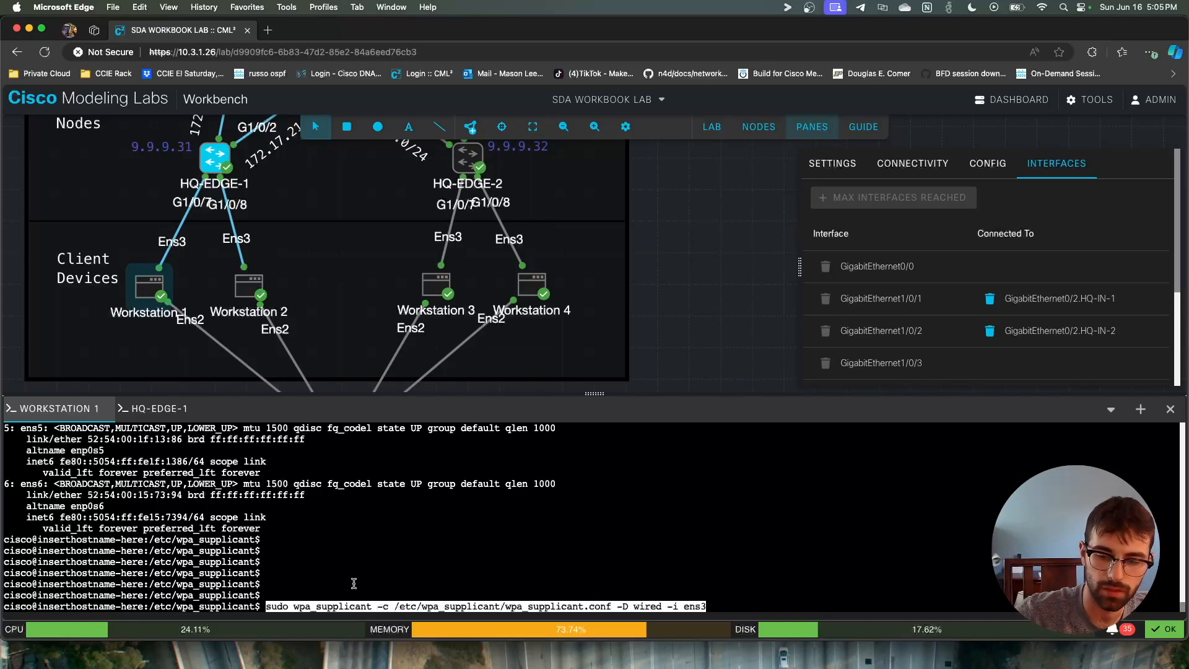
mouse_move(327, 606)
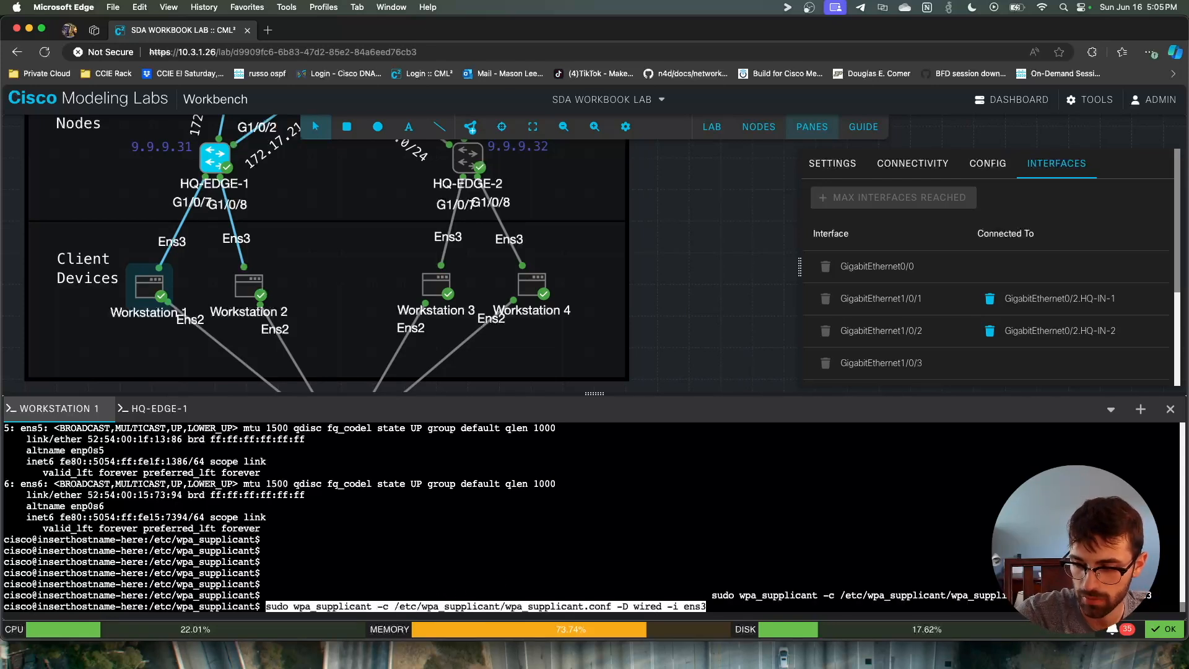
Run sudo wpa_supplicant -D wired -i ens3 on Workstation 1 until authentication succeeds, then go to HQ-EDGE-1's console
key("Enter")
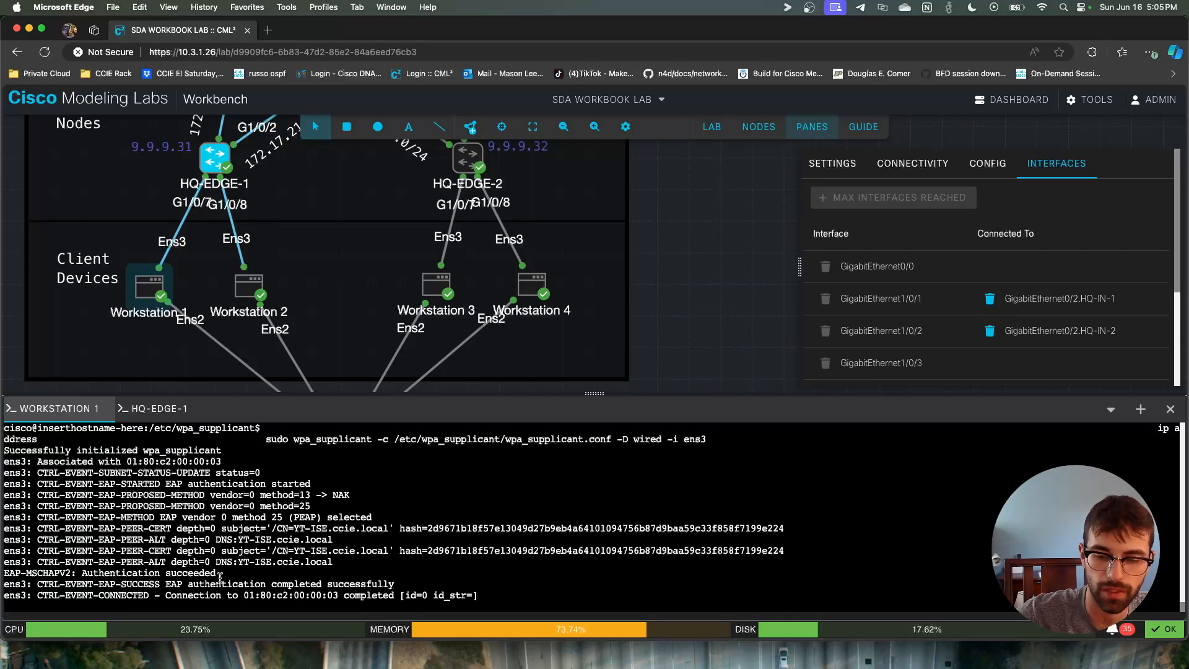
double_click(297, 585)
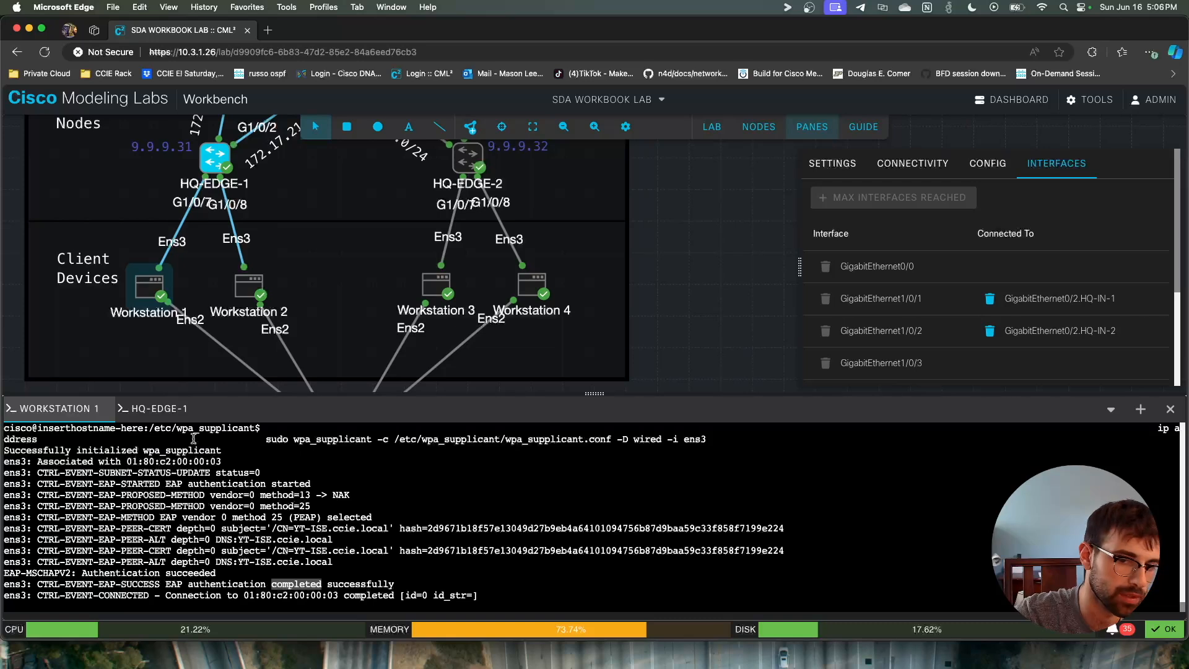
left_click(158, 409)
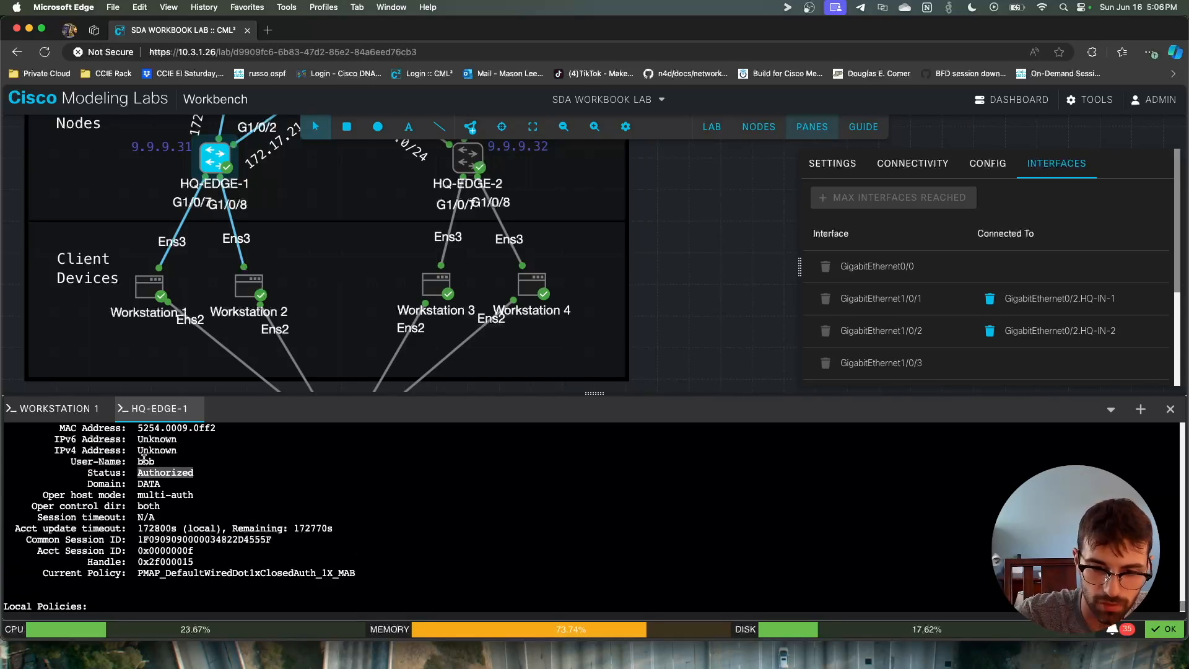
Return to Workstation 1's terminal showing the PEAP wpa_supplicant.conf at the prompt
left_click(60, 409)
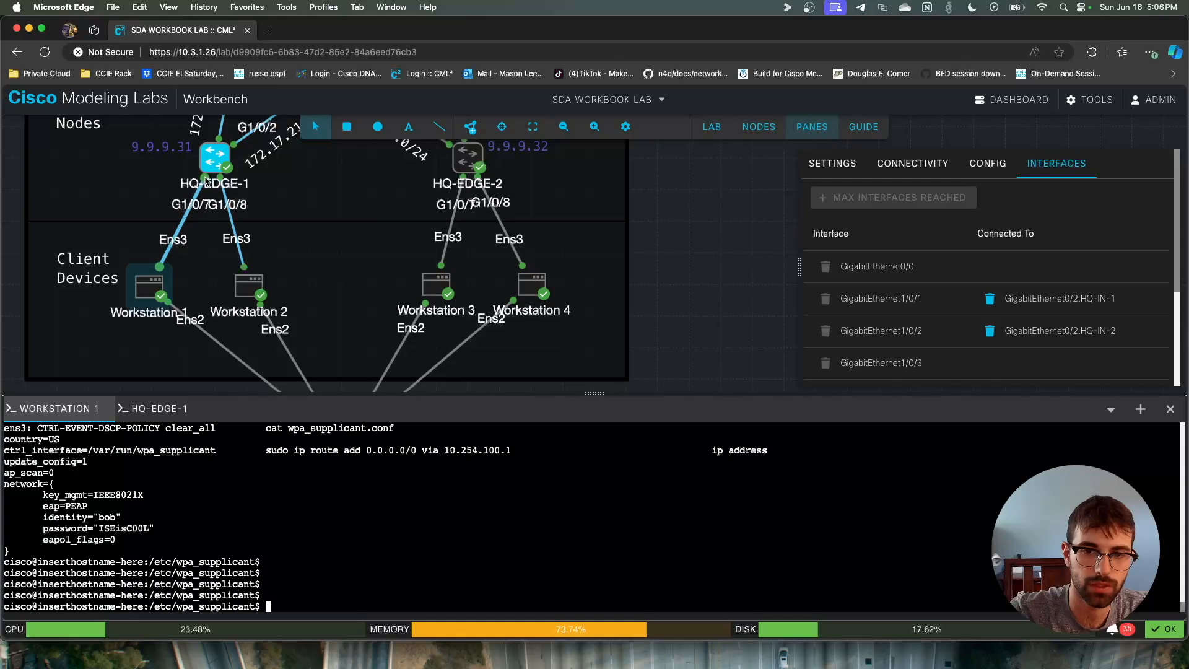
mouse_move(381, 528)
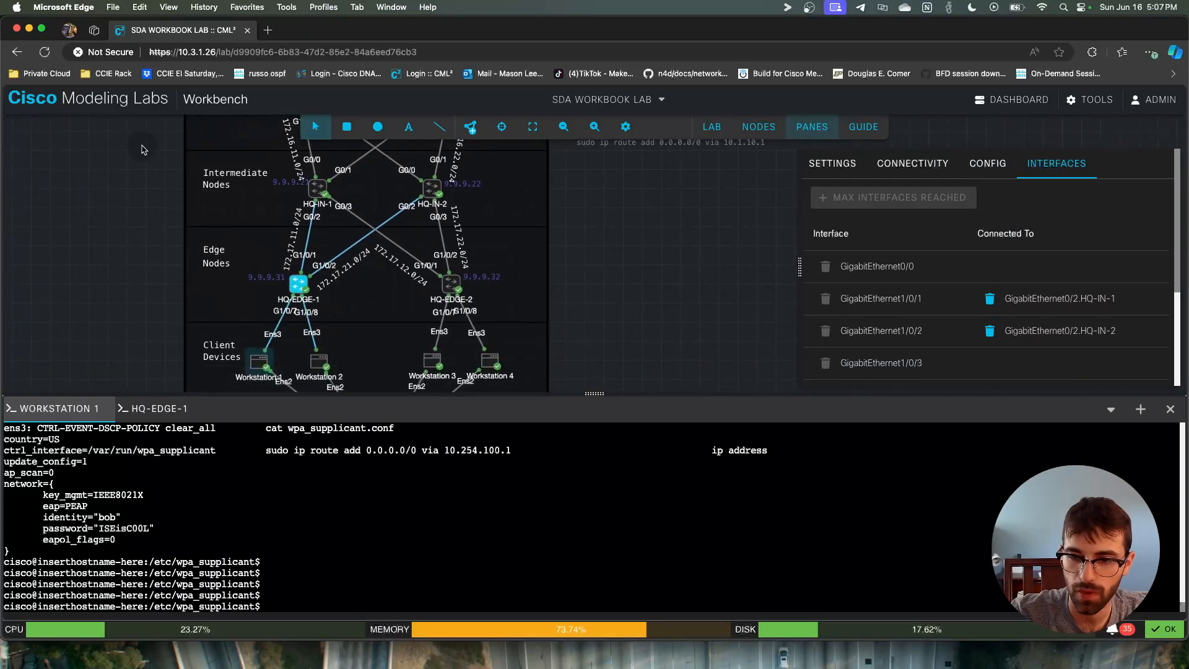
scroll("down", 3)
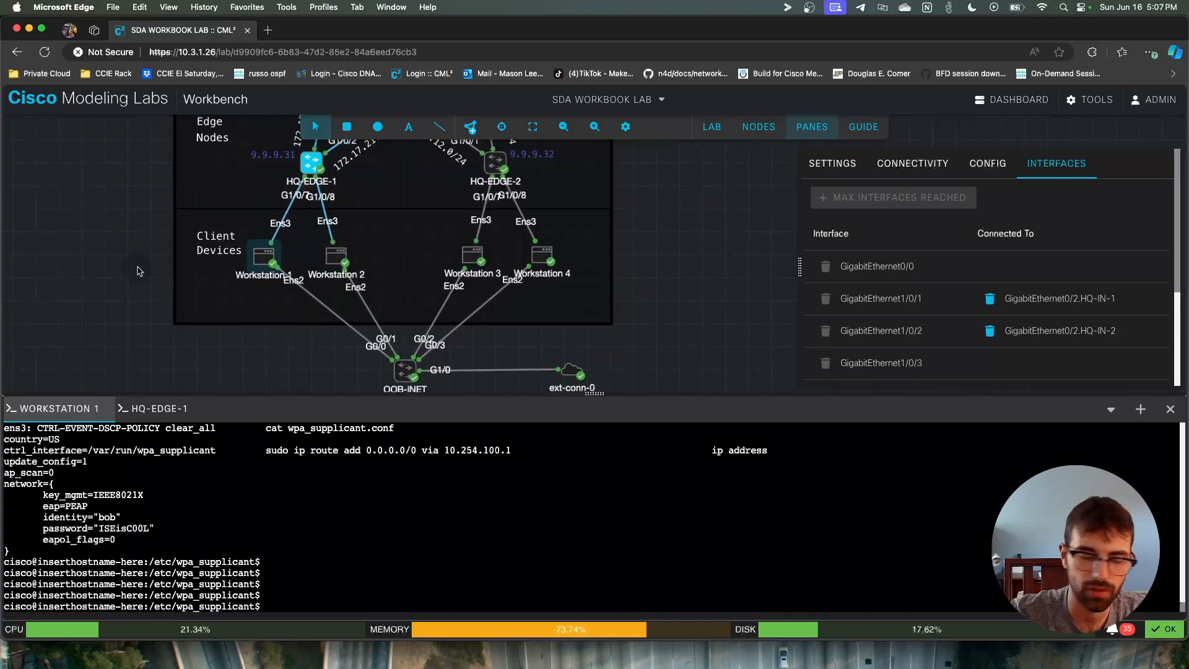